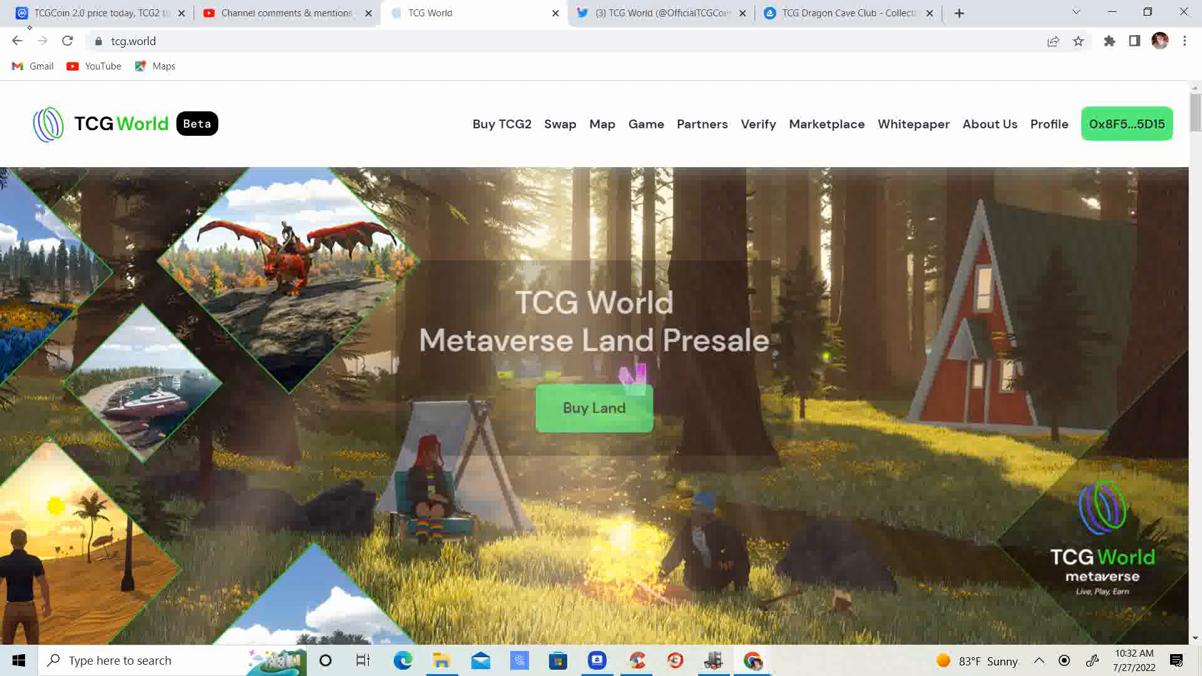
Scroll CoinMarketCap to the week-long TCGCoin 2.0 USD chart, priced around $0.18–$0.21
{"action": "left_click", "coordinate": [93, 13]}
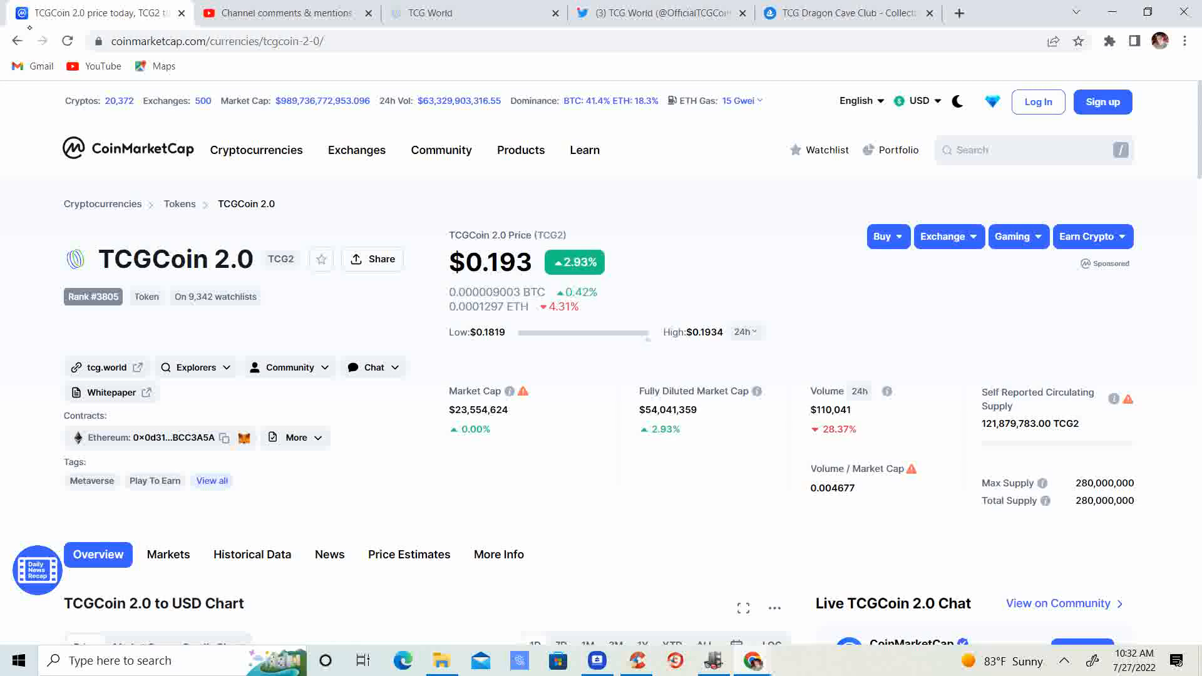
{"action": "scroll", "scroll_direction": "down", "scroll_amount": 3}
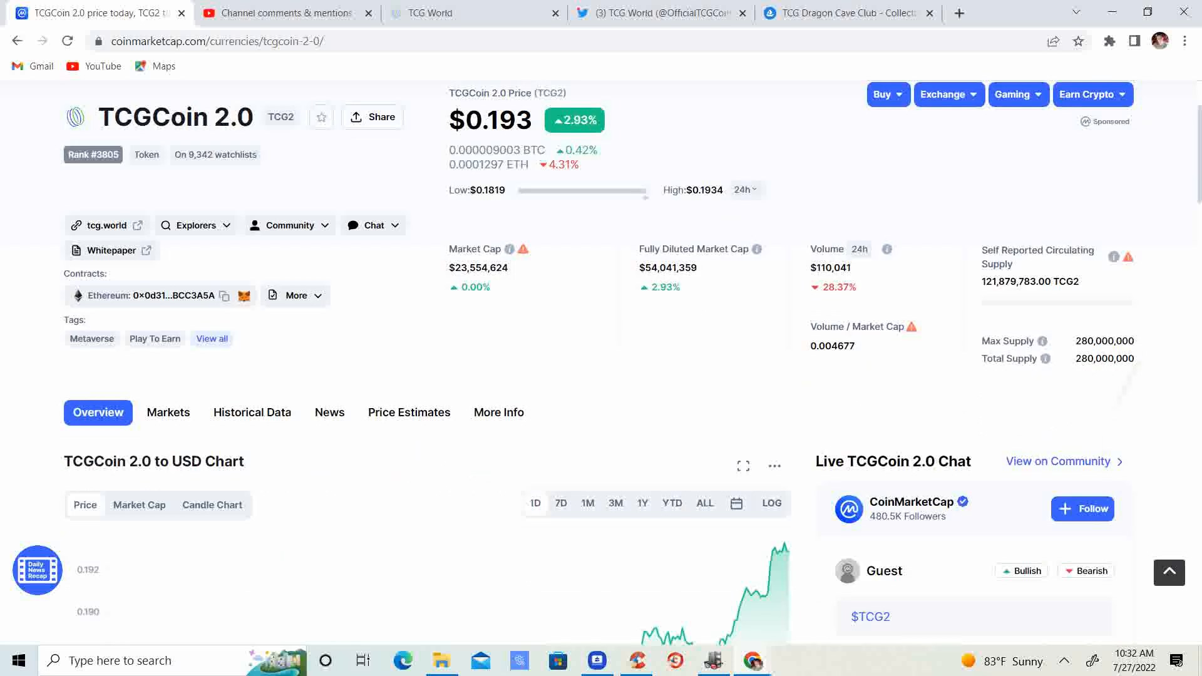
{"action": "scroll", "scroll_direction": "down", "scroll_amount": 3}
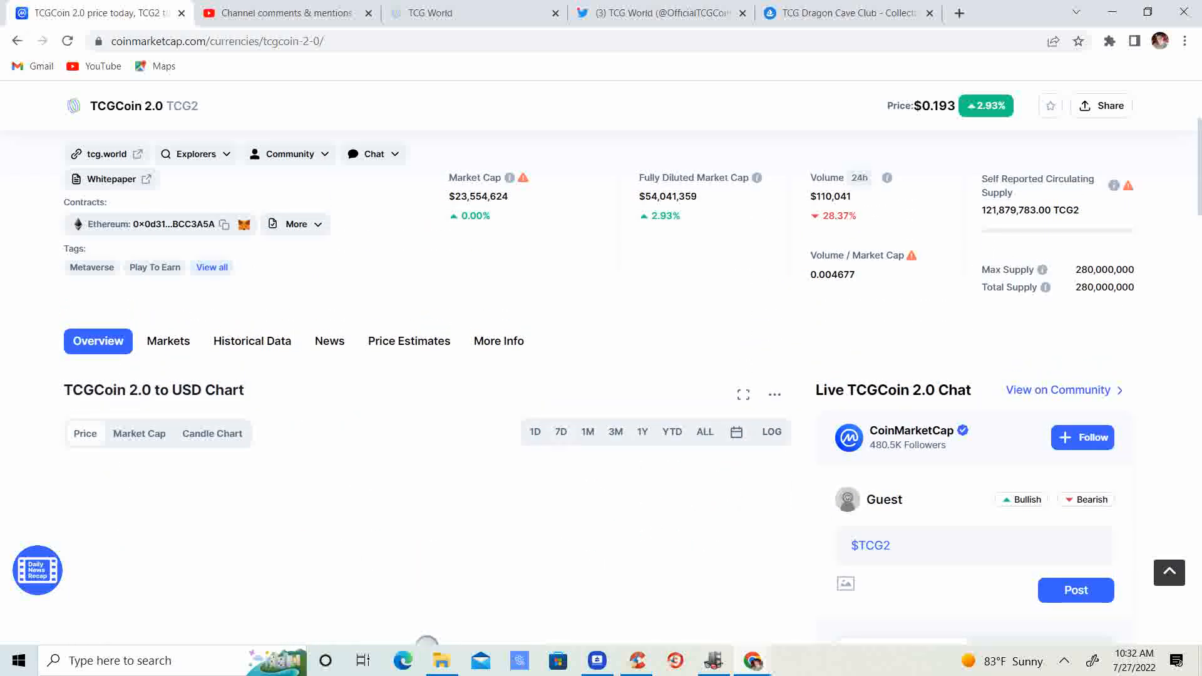
{"action": "scroll", "scroll_direction": "down", "scroll_amount": 3}
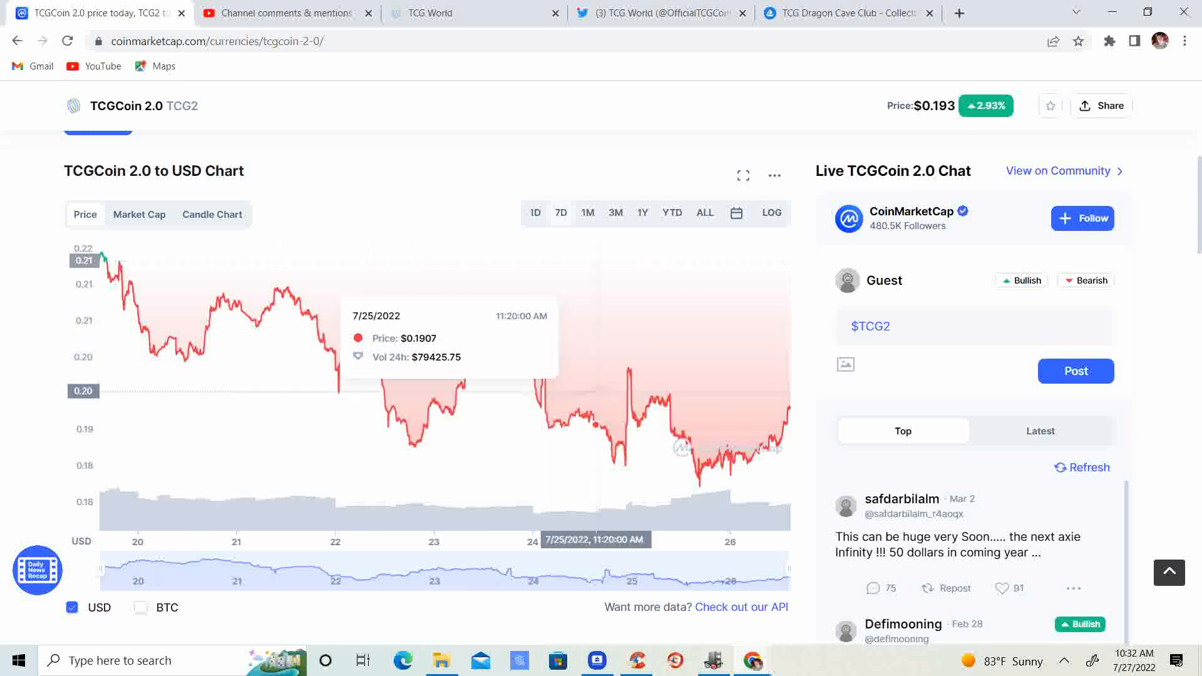
{"action": "mouse_move", "coordinate": [712, 467]}
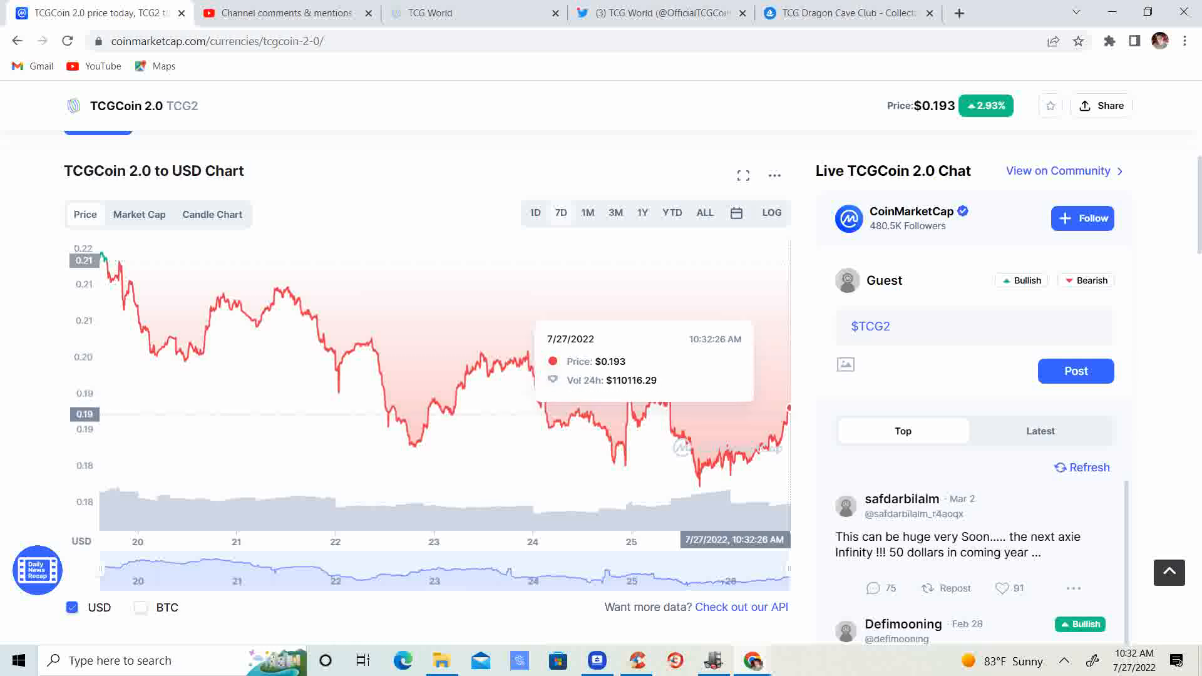
{"action": "mouse_move", "coordinate": [662, 401]}
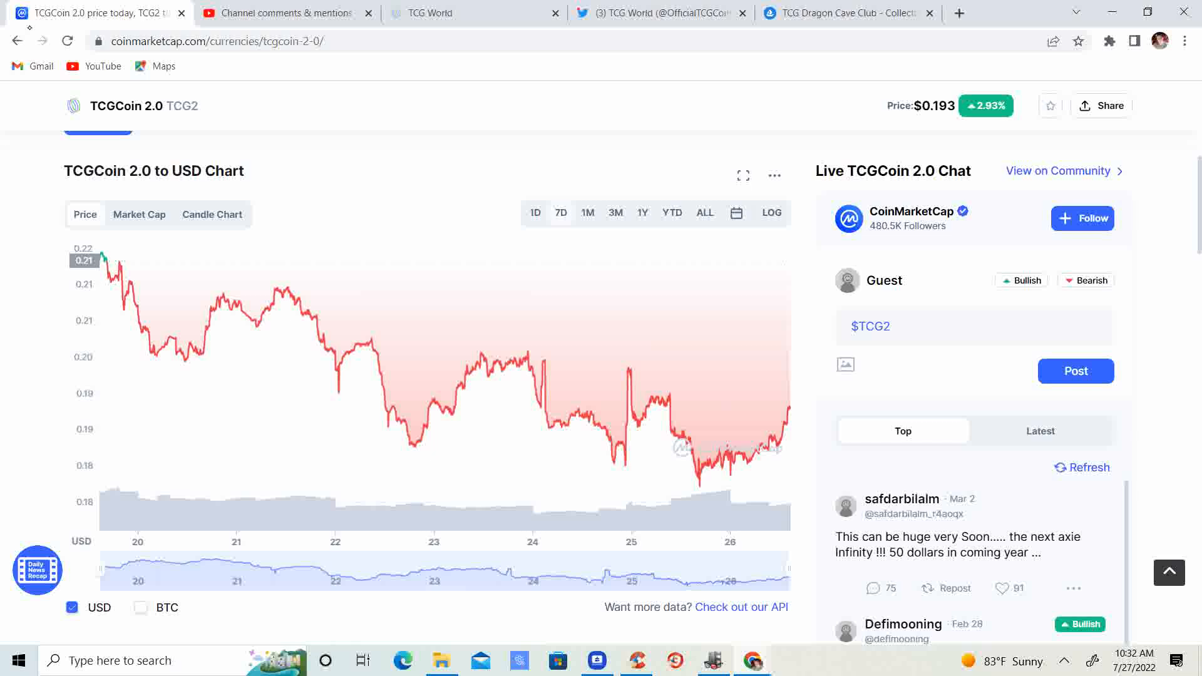
Open TCG Dragon Cave Club item #2458, listed at 0.33 ETH on OpenSea
{"action": "left_click", "coordinate": [840, 13]}
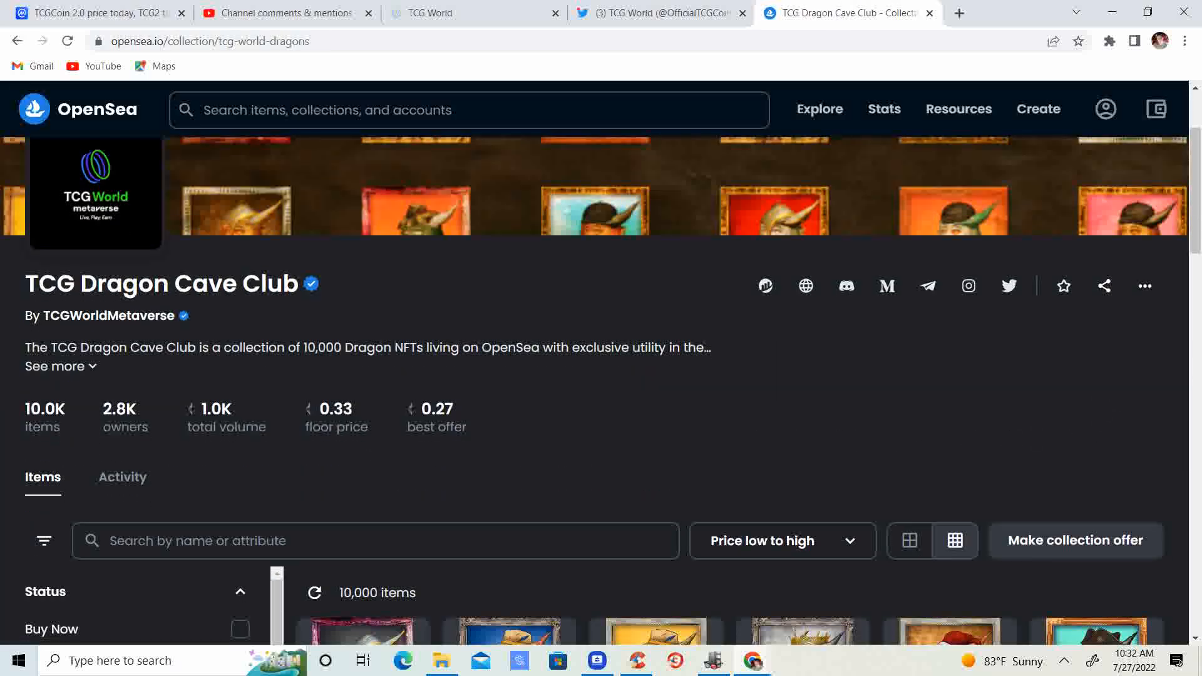
{"action": "scroll", "scroll_direction": "down", "scroll_amount": 3}
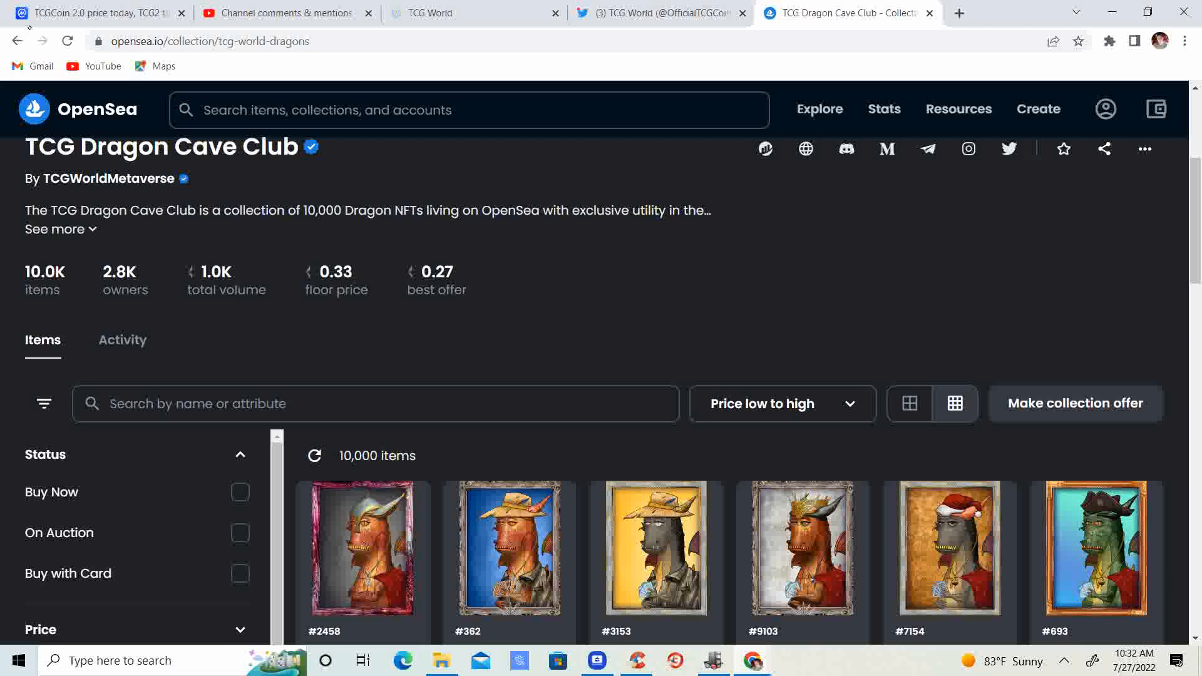
{"action": "scroll", "scroll_direction": "down", "scroll_amount": 3}
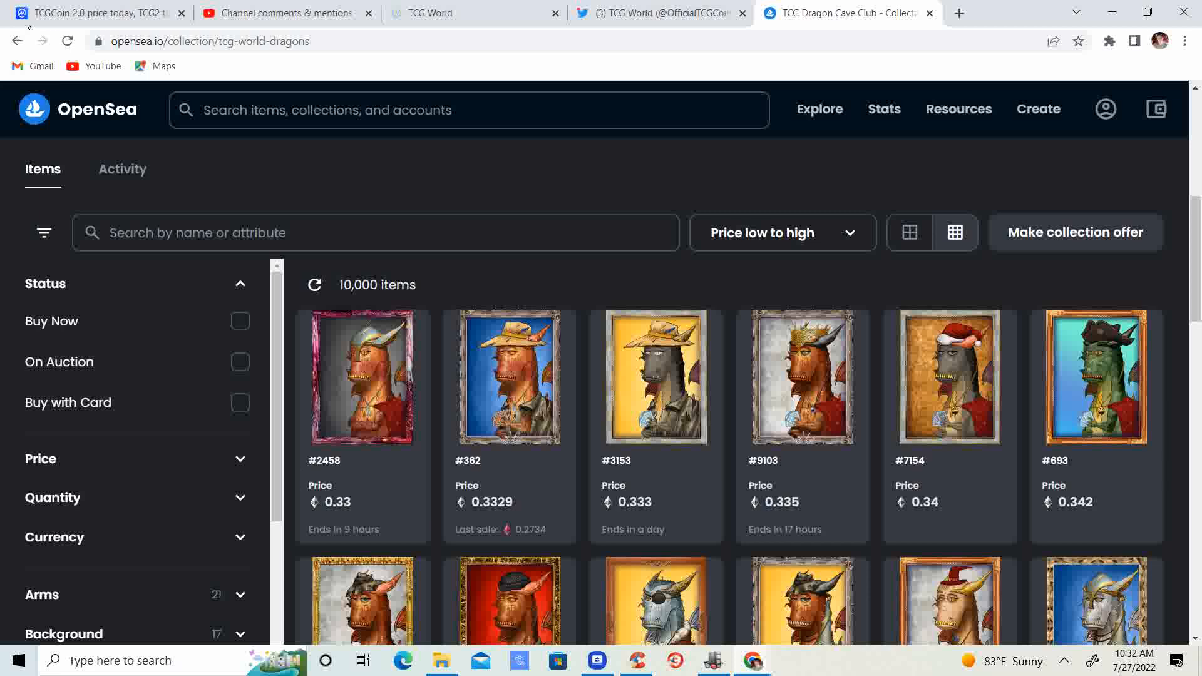
{"action": "left_click", "coordinate": [362, 377]}
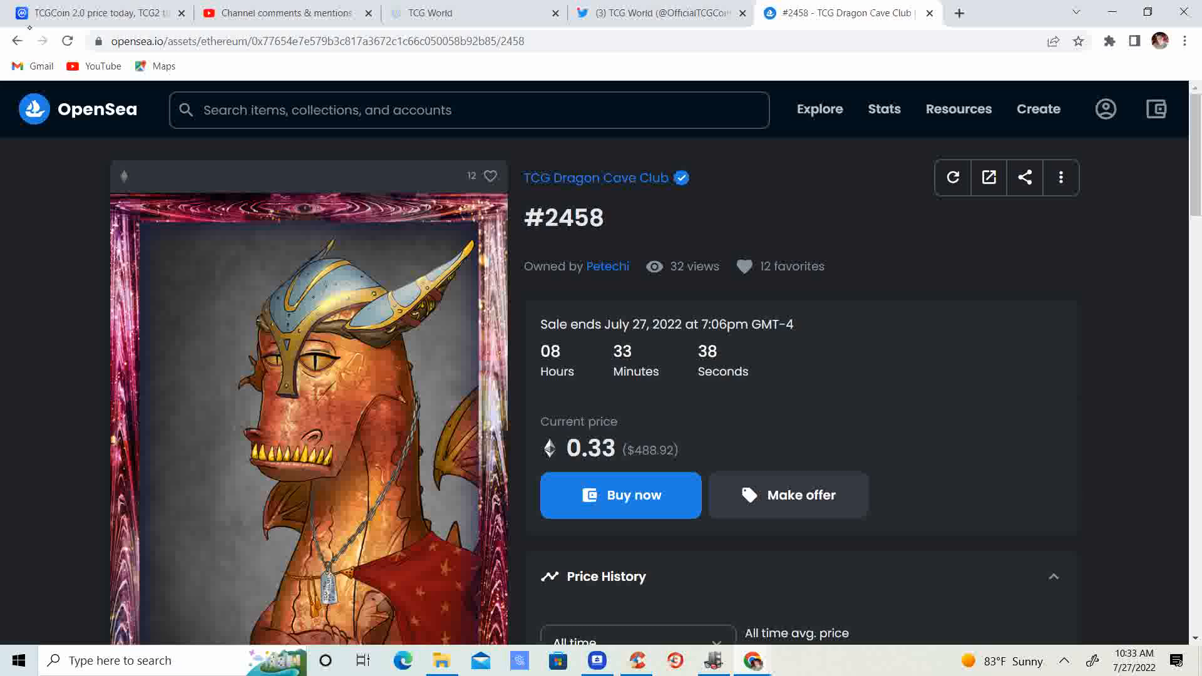
{"action": "scroll", "scroll_direction": "down", "scroll_amount": 3}
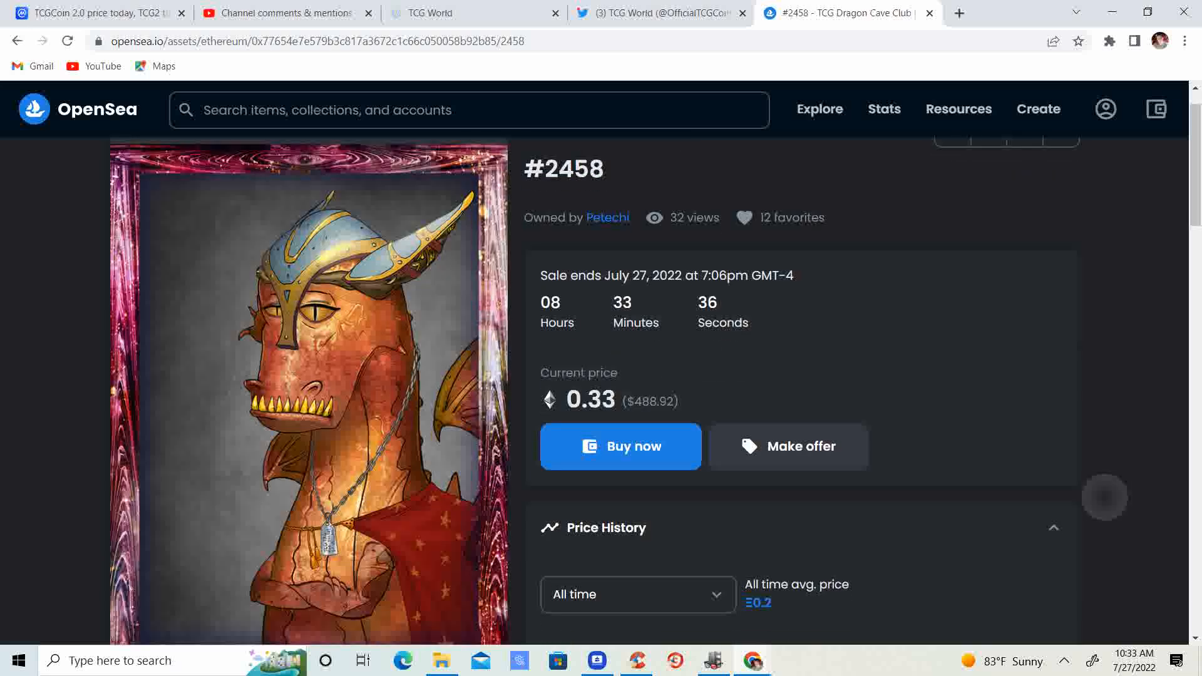
{"action": "scroll", "scroll_direction": "down", "scroll_amount": 3}
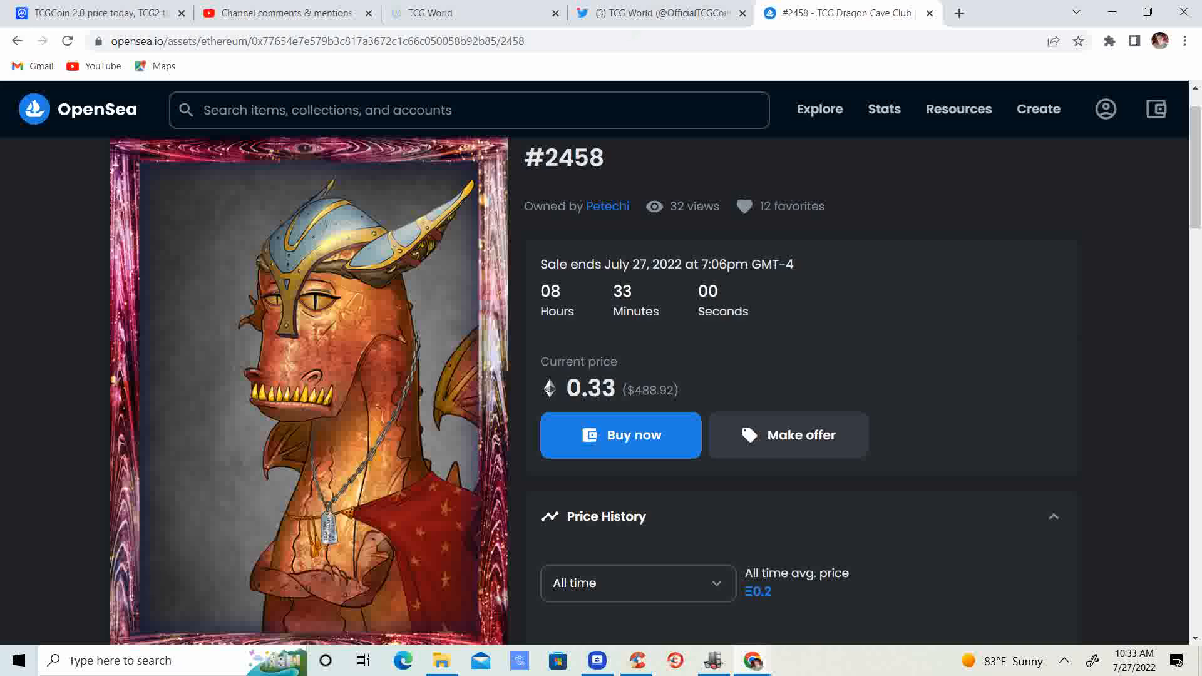
Scroll TCG World's Twitter feed to the Vacation getaway tweet and enlarge its sunset image
{"action": "left_click", "coordinate": [656, 13]}
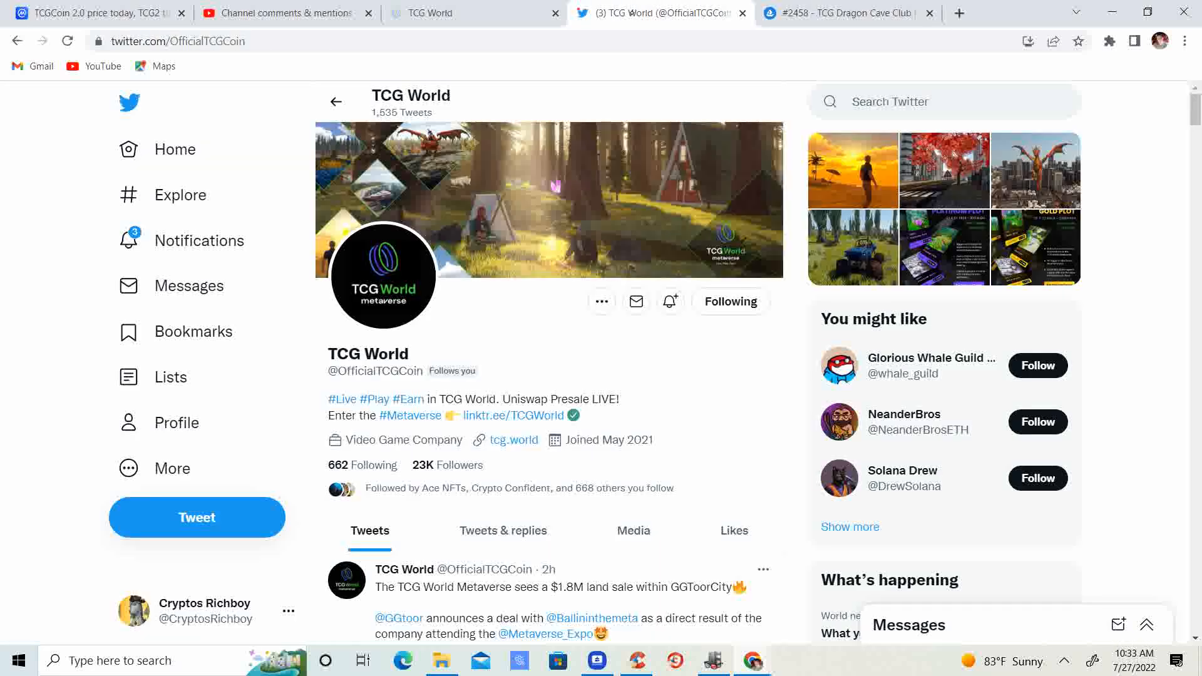
{"action": "scroll", "scroll_direction": "down", "scroll_amount": 3}
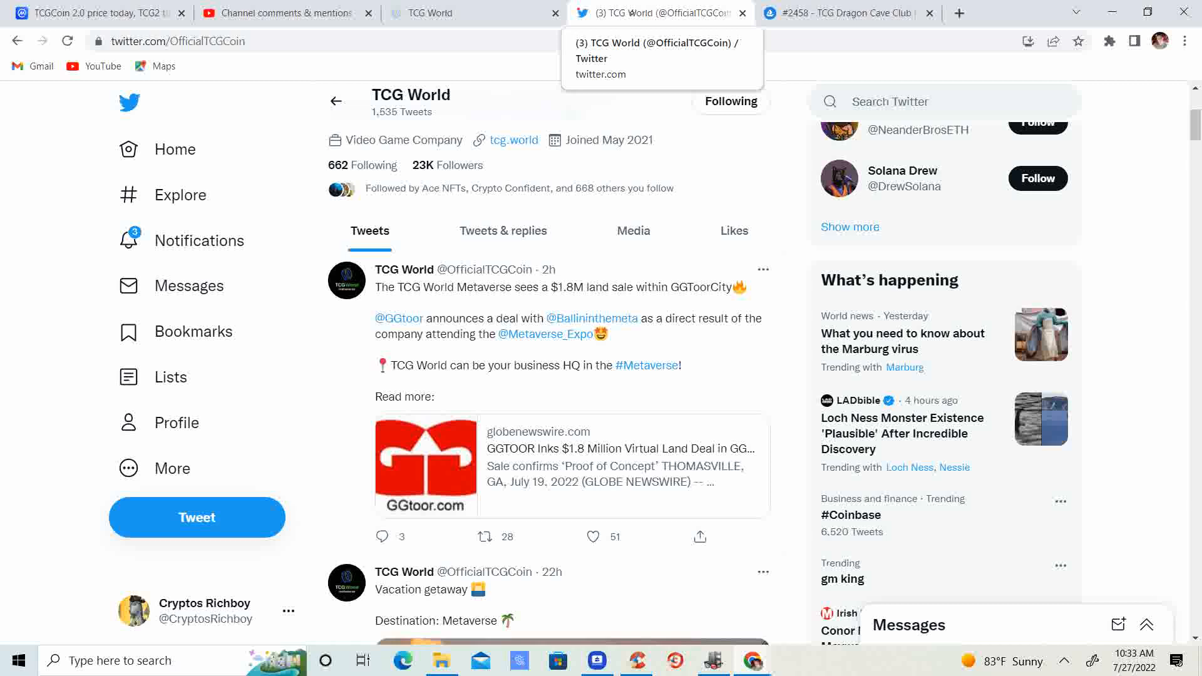
{"action": "scroll", "scroll_direction": "down", "scroll_amount": 3}
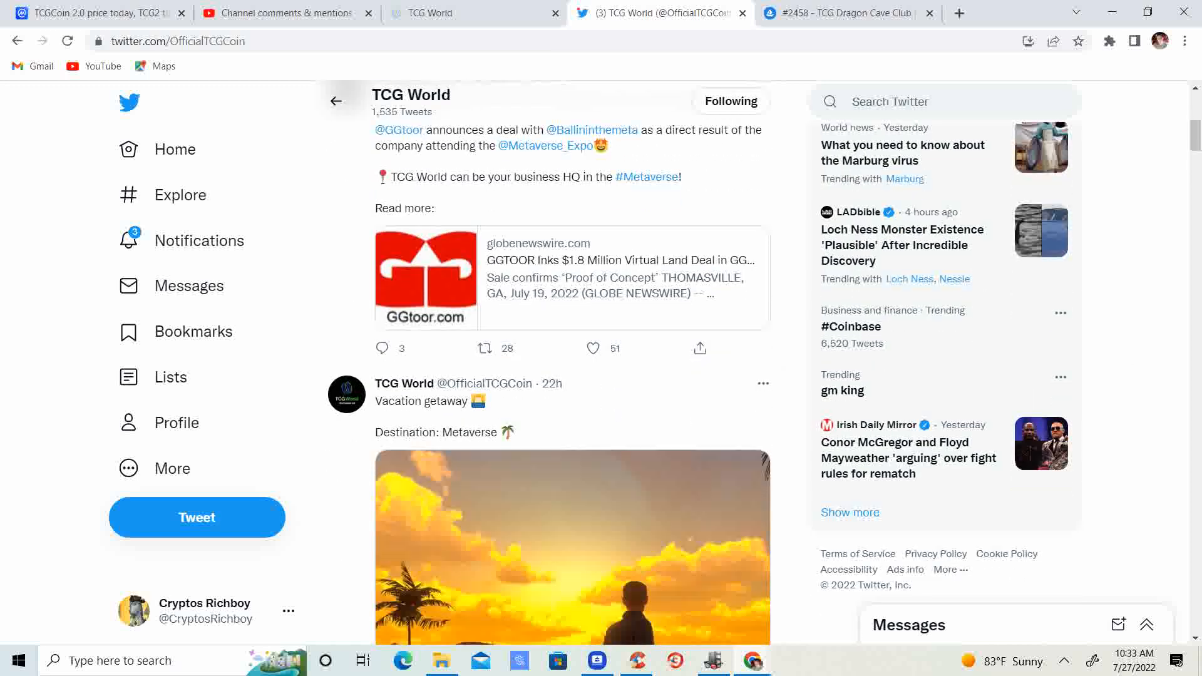
{"action": "scroll", "scroll_direction": "down", "scroll_amount": 3}
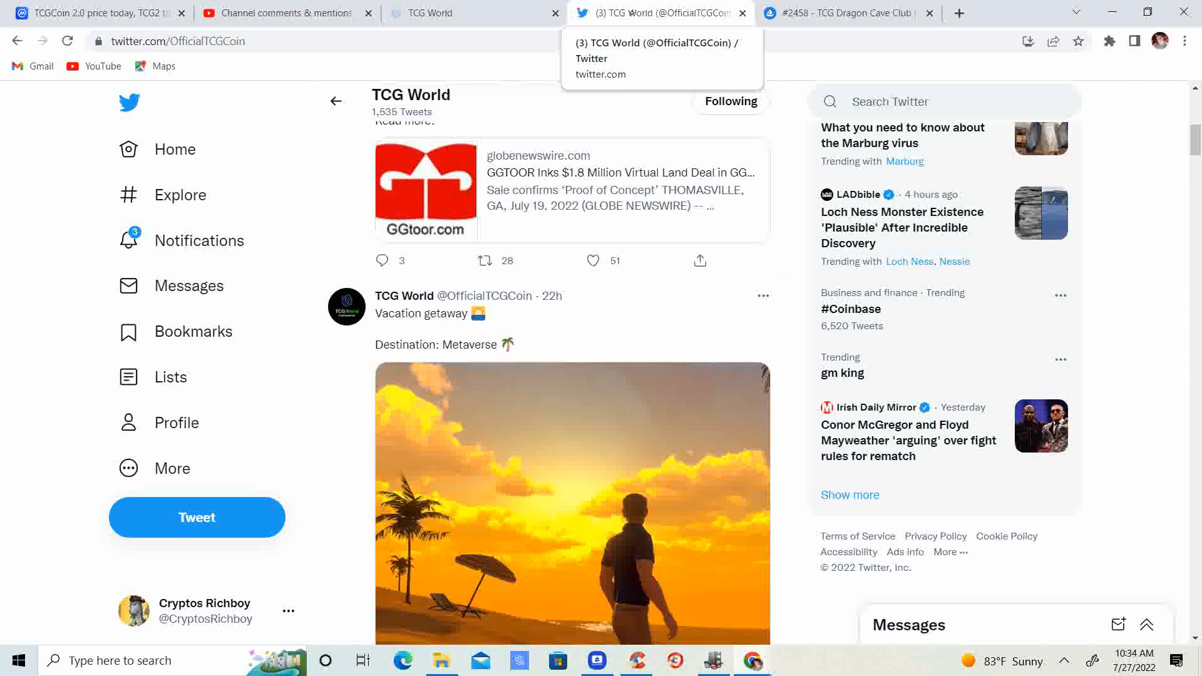
{"action": "scroll", "scroll_direction": "down", "scroll_amount": 3}
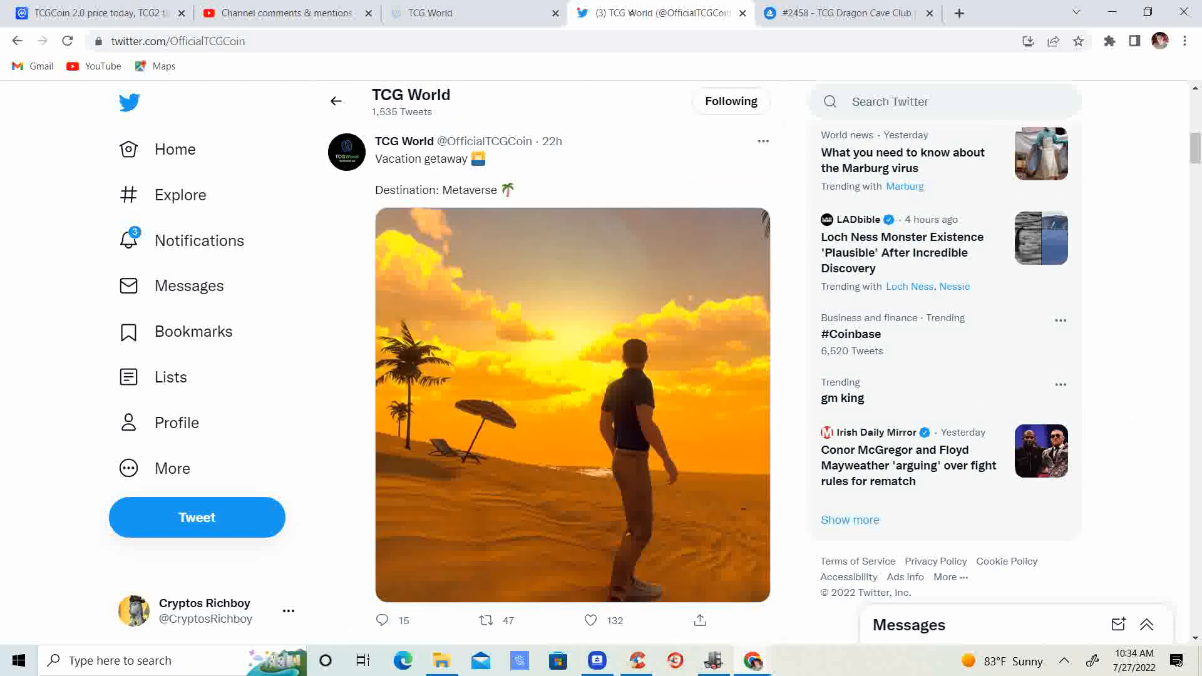
{"action": "mouse_move", "coordinate": [659, 13]}
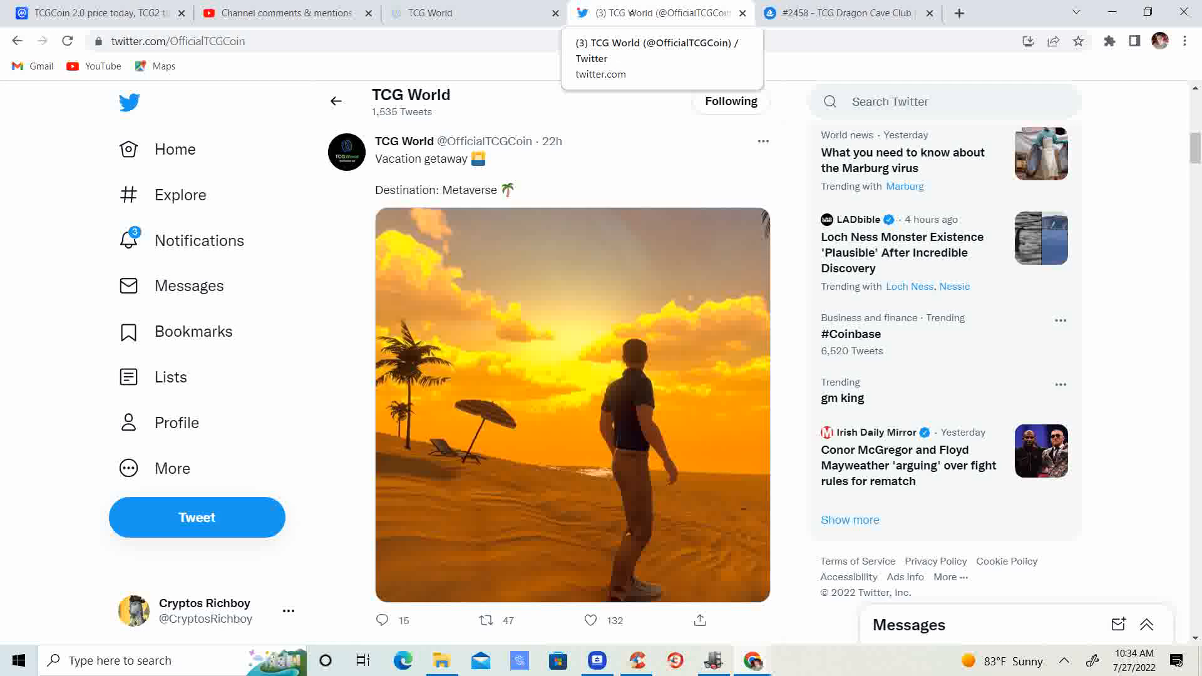
{"action": "scroll", "scroll_direction": "down", "scroll_amount": 3}
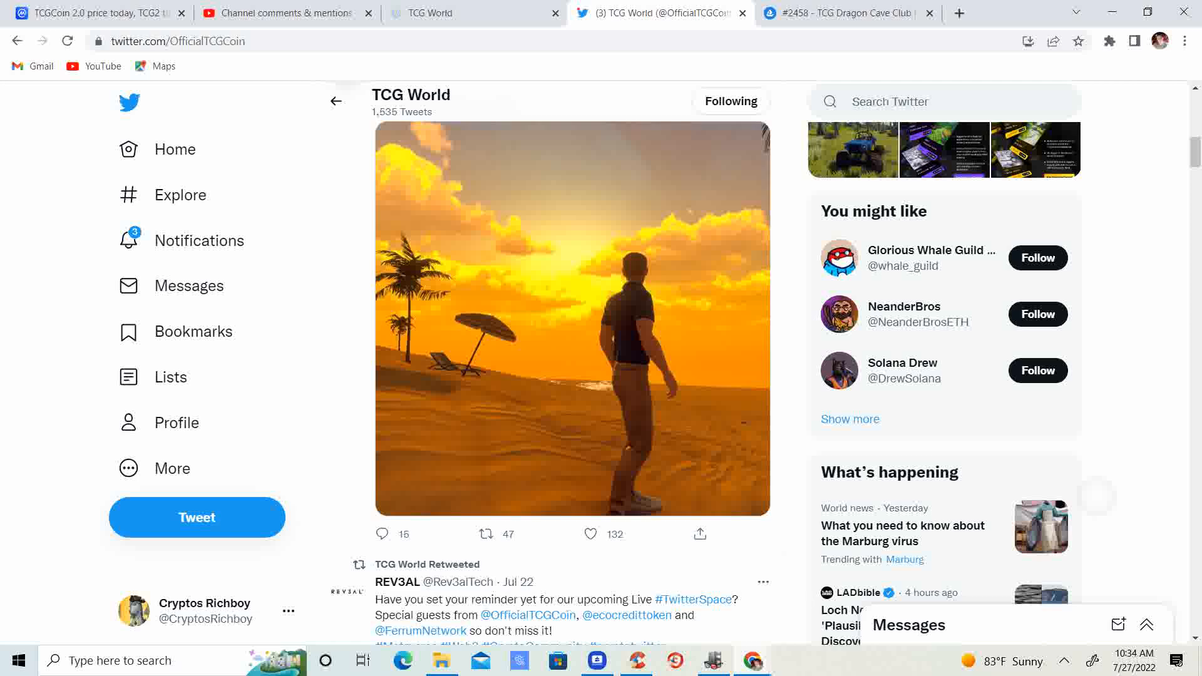
{"action": "left_click", "coordinate": [571, 318]}
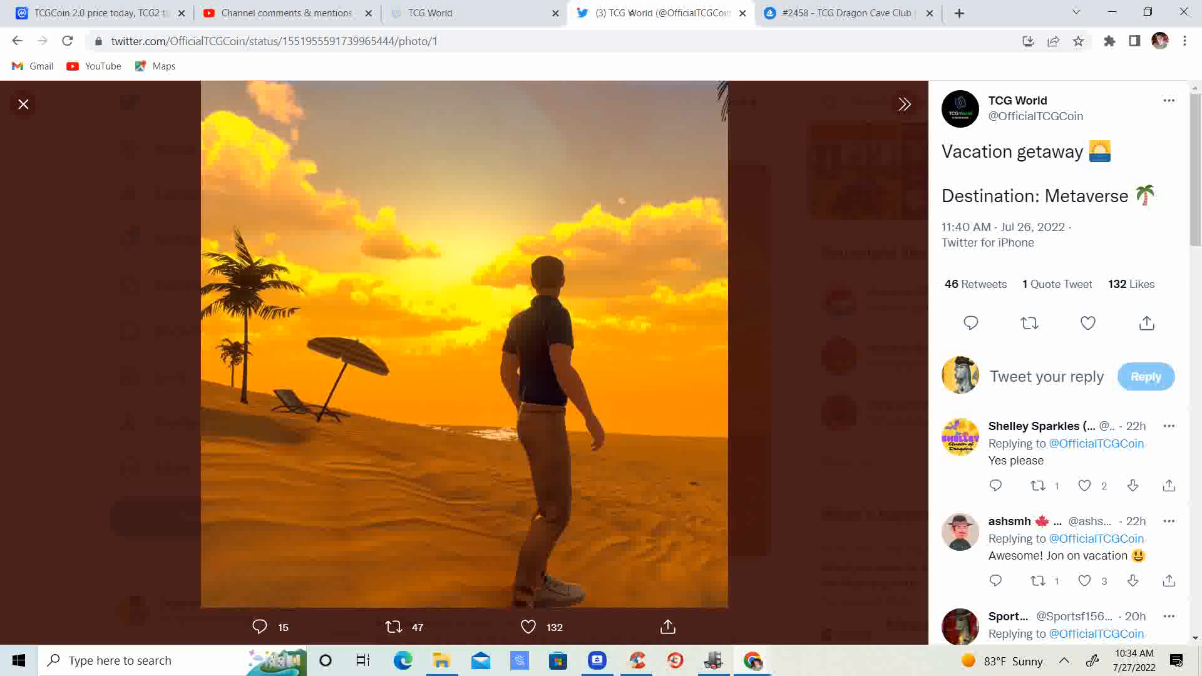
{"action": "mouse_move", "coordinate": [659, 13]}
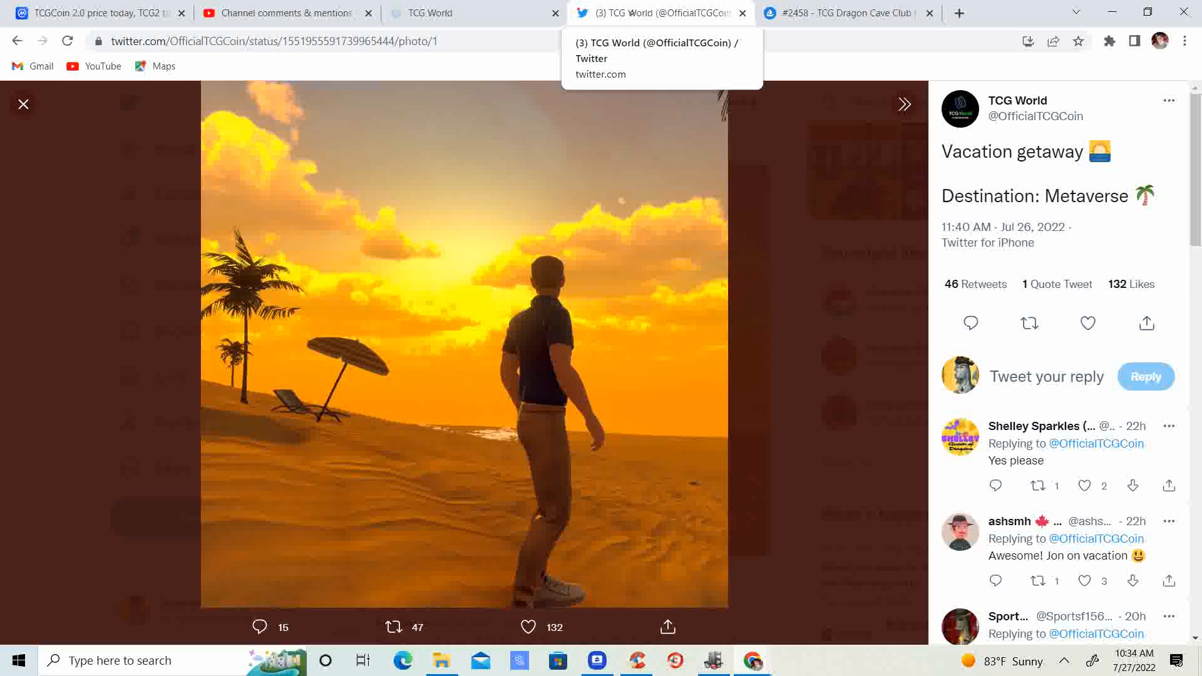
Close the photo viewer to return to the TCG World timeline
{"action": "left_click", "coordinate": [22, 103]}
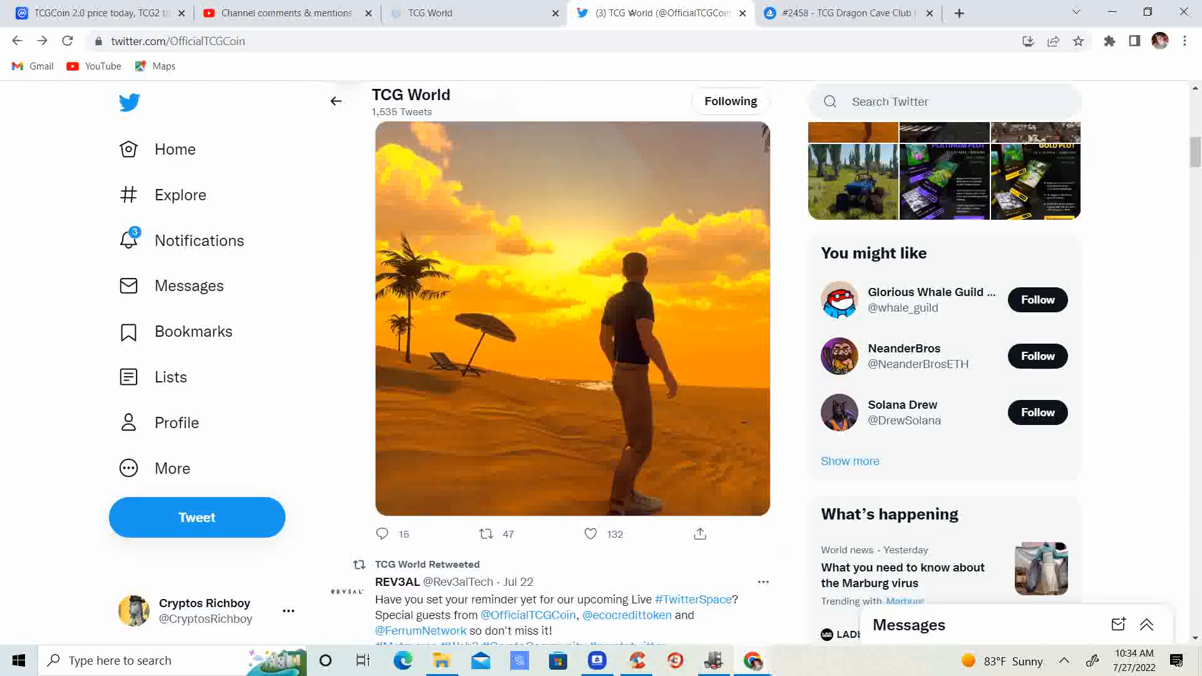
Scroll the TCG World timeline past Who to follow to the Jul 25 'Almost GONE!' tweet
{"action": "scroll", "scroll_direction": "down", "scroll_amount": 3}
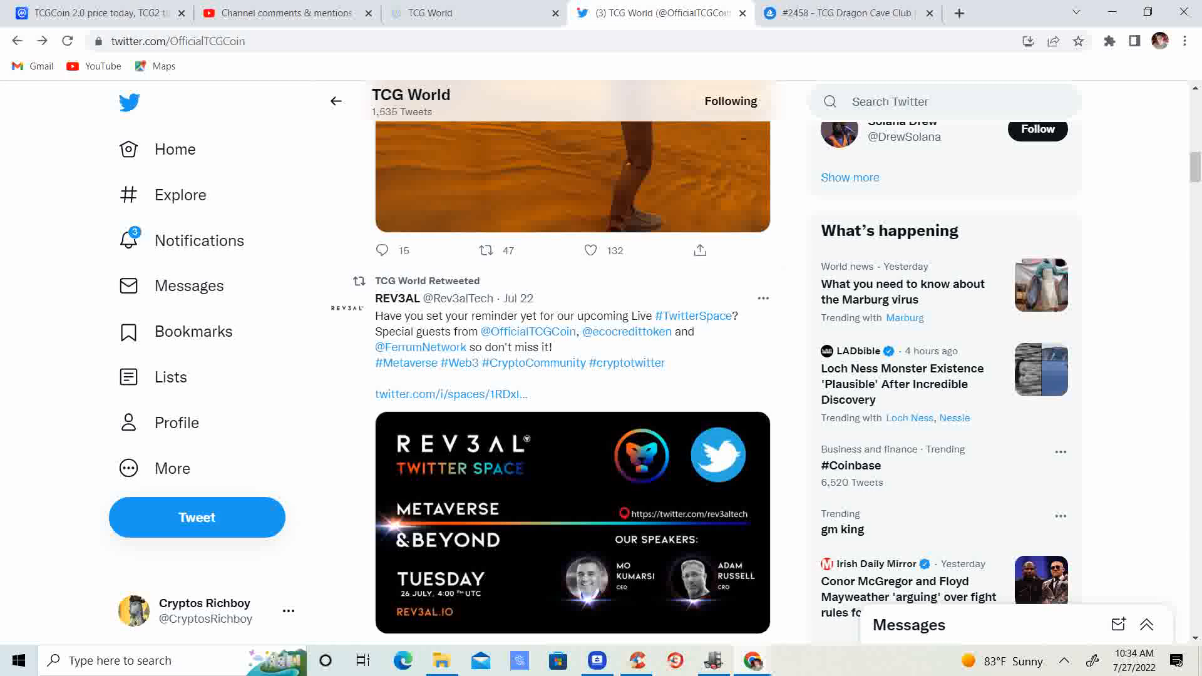
{"action": "scroll", "scroll_direction": "down", "scroll_amount": 3}
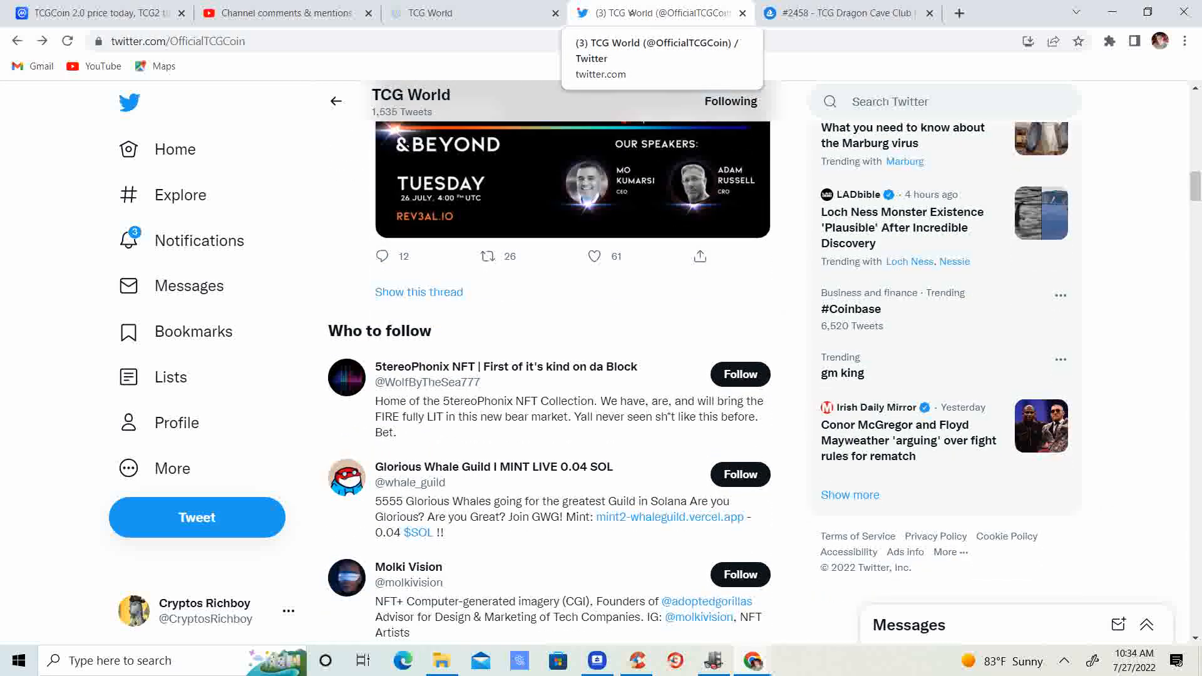
{"action": "scroll", "scroll_direction": "down", "scroll_amount": 3}
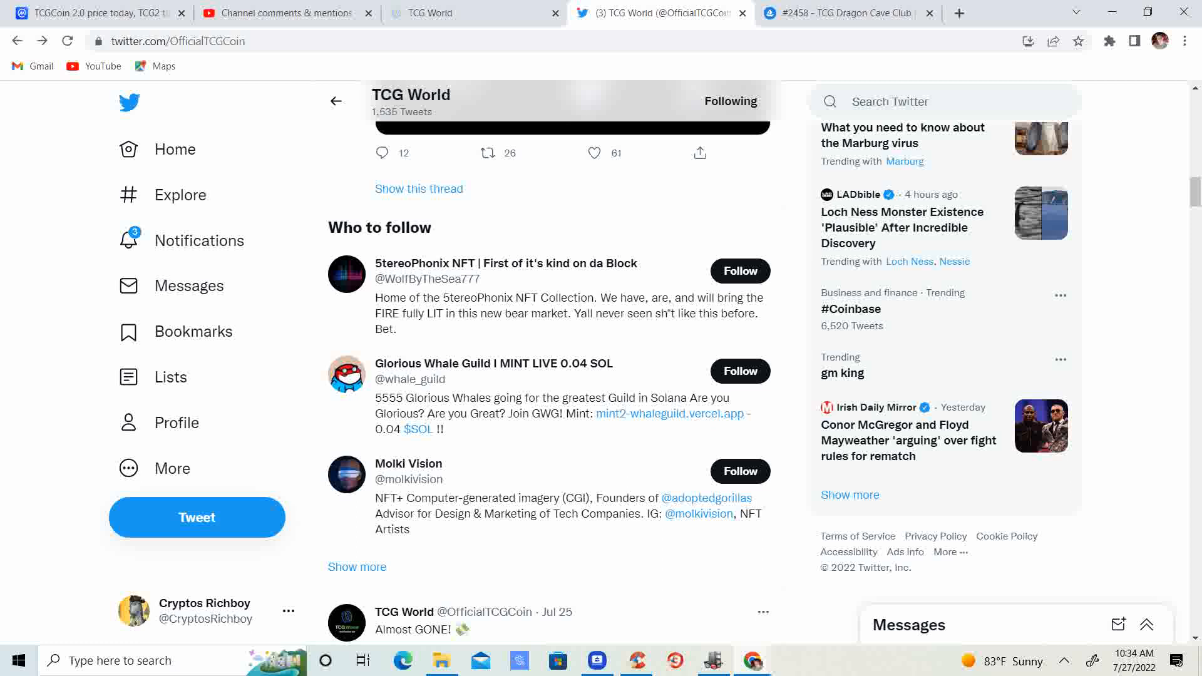
{"action": "mouse_move", "coordinate": [659, 13]}
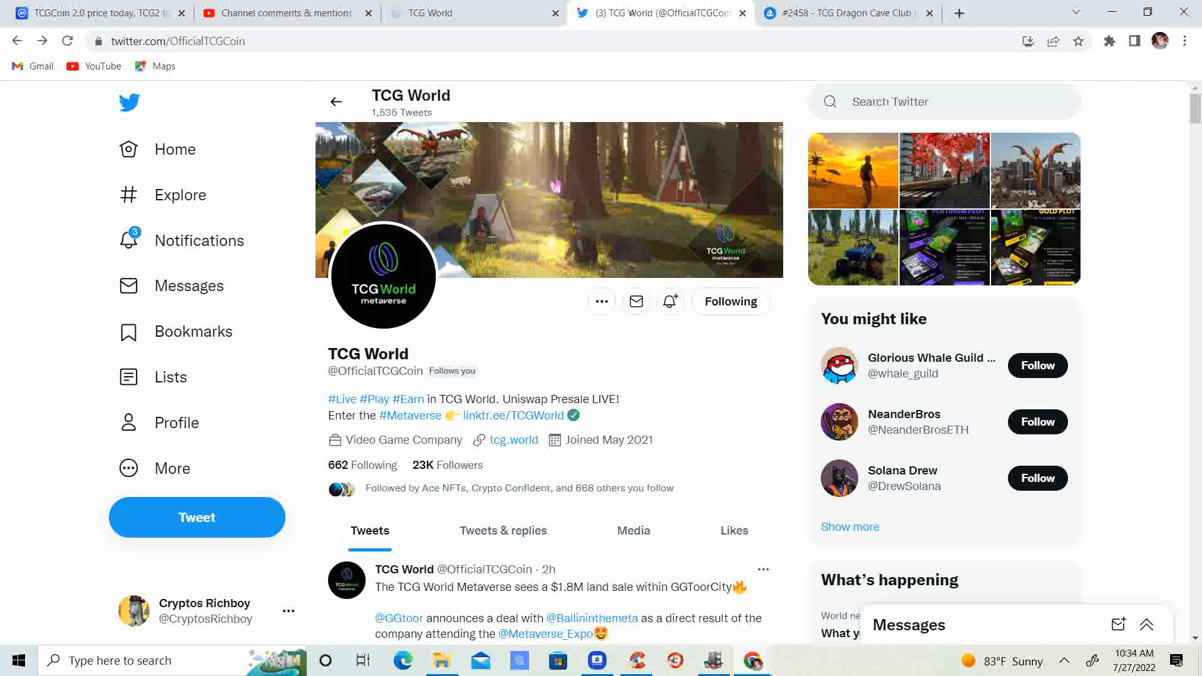
{"action": "mouse_move", "coordinate": [660, 13]}
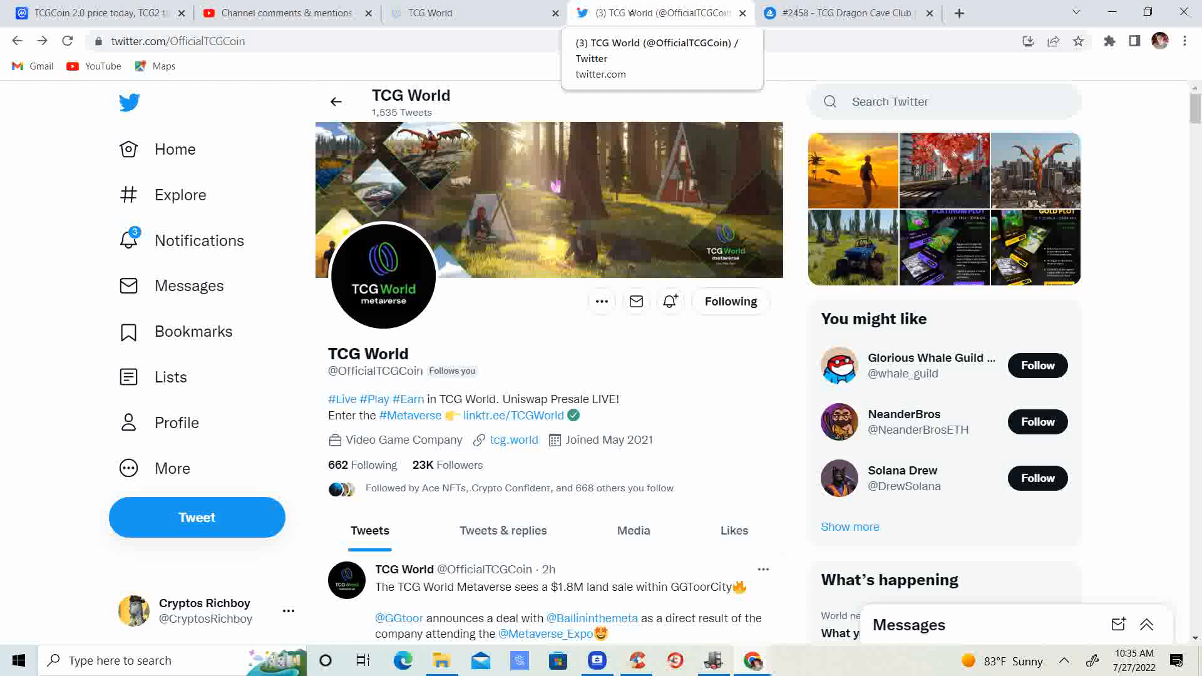
{"action": "scroll", "scroll_direction": "down", "scroll_amount": 3}
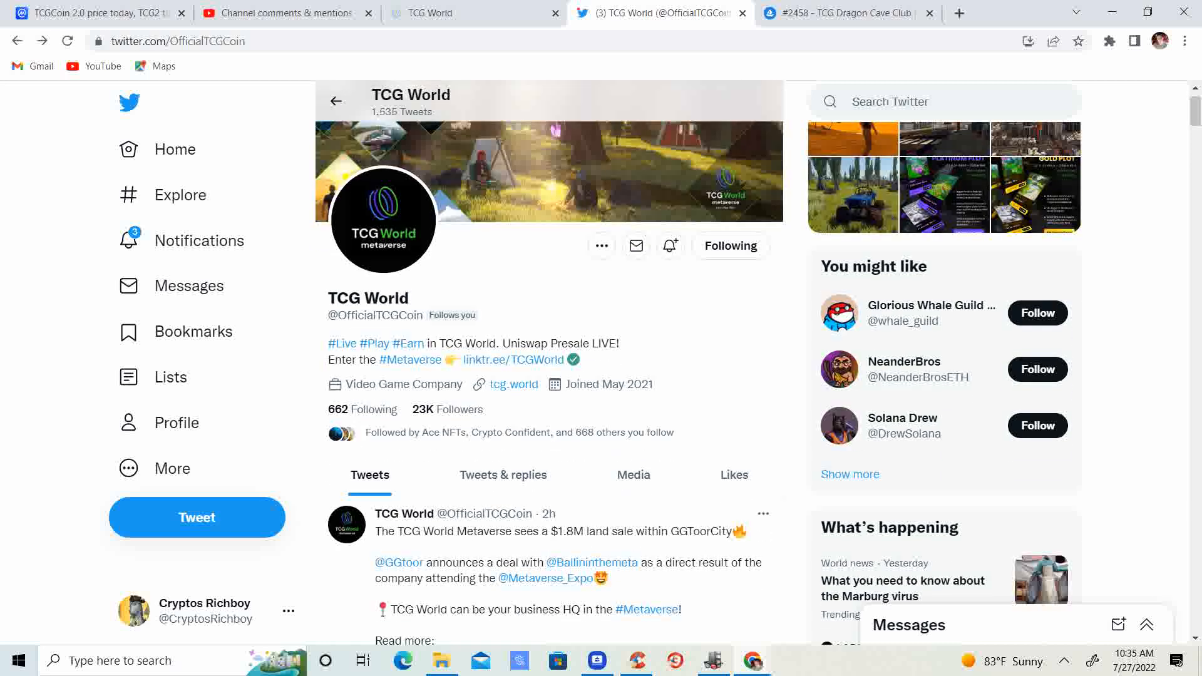
{"action": "scroll", "scroll_direction": "down", "scroll_amount": 3}
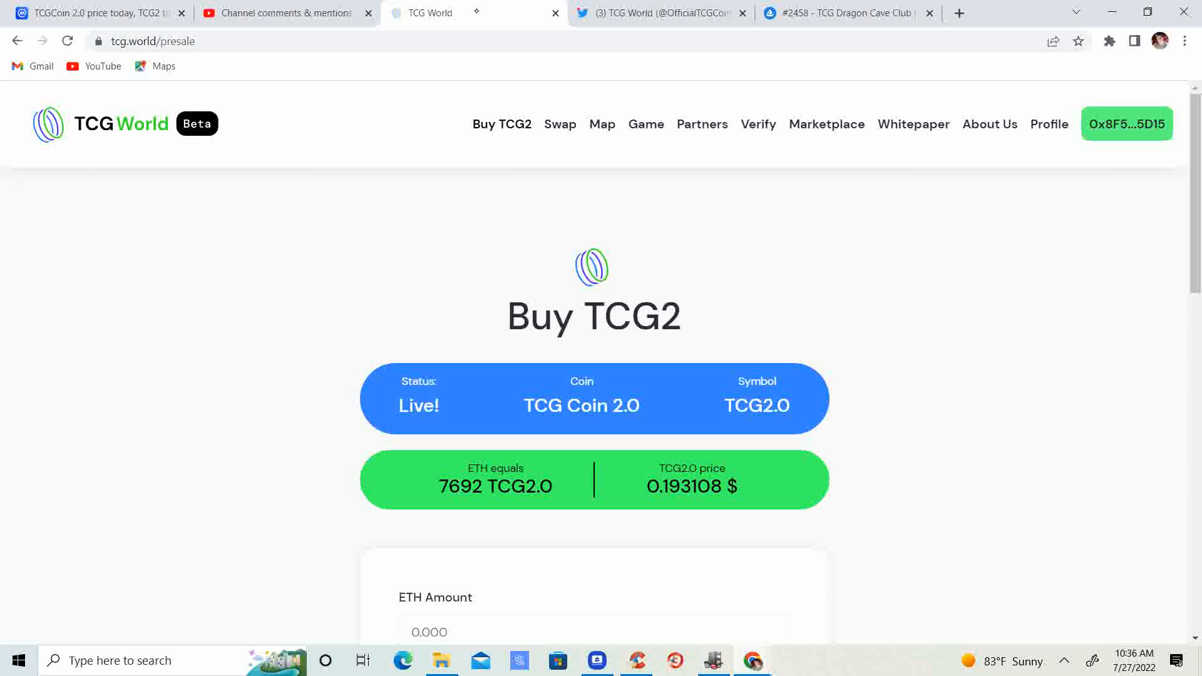
Review the ETH Amount presale form, then open the City land plot map
{"action": "scroll", "scroll_direction": "down", "scroll_amount": 3}
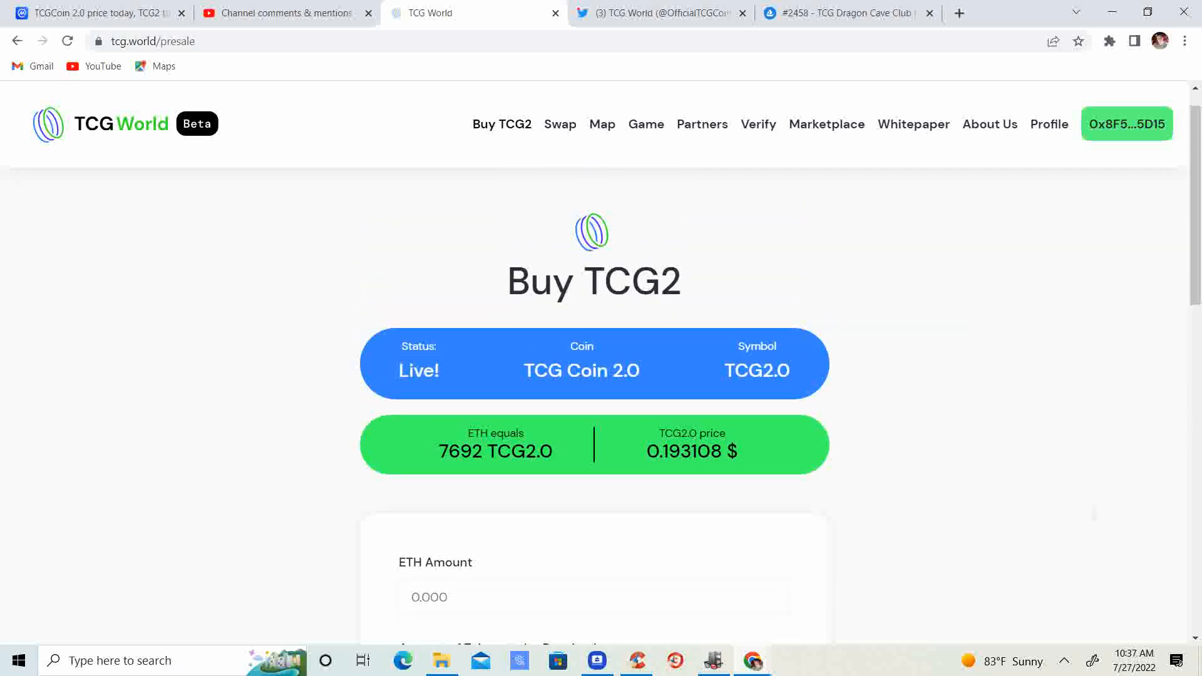
{"action": "scroll", "scroll_direction": "down", "scroll_amount": 3}
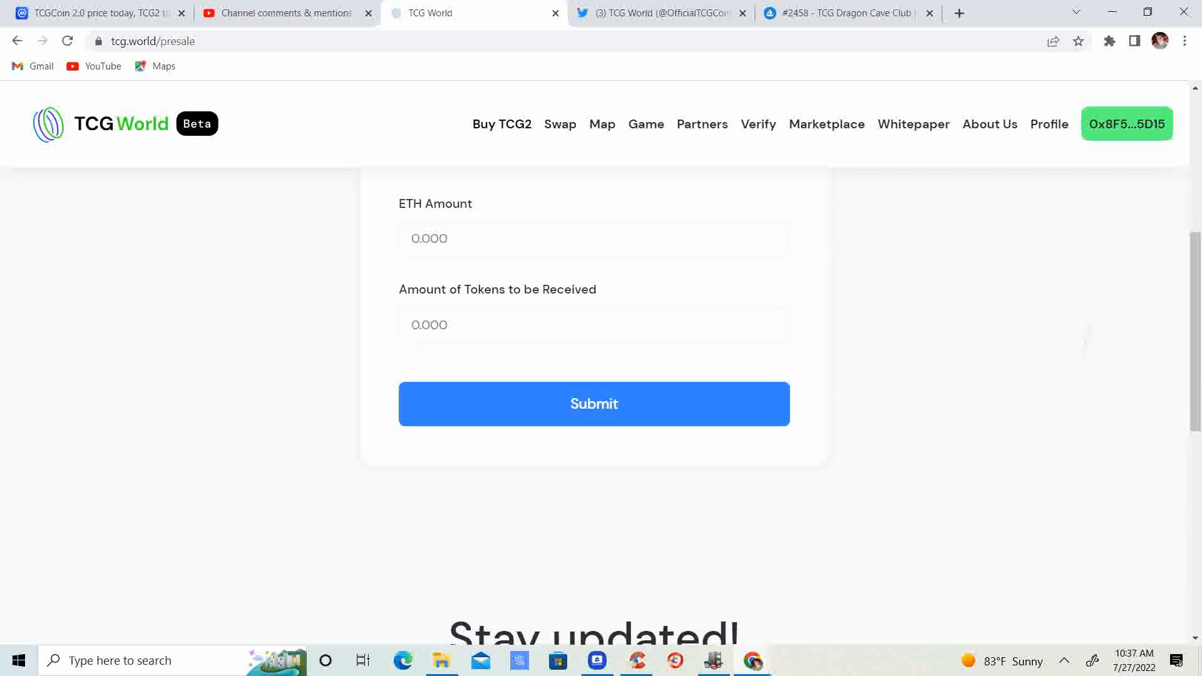
{"action": "scroll", "scroll_direction": "up", "scroll_amount": 3}
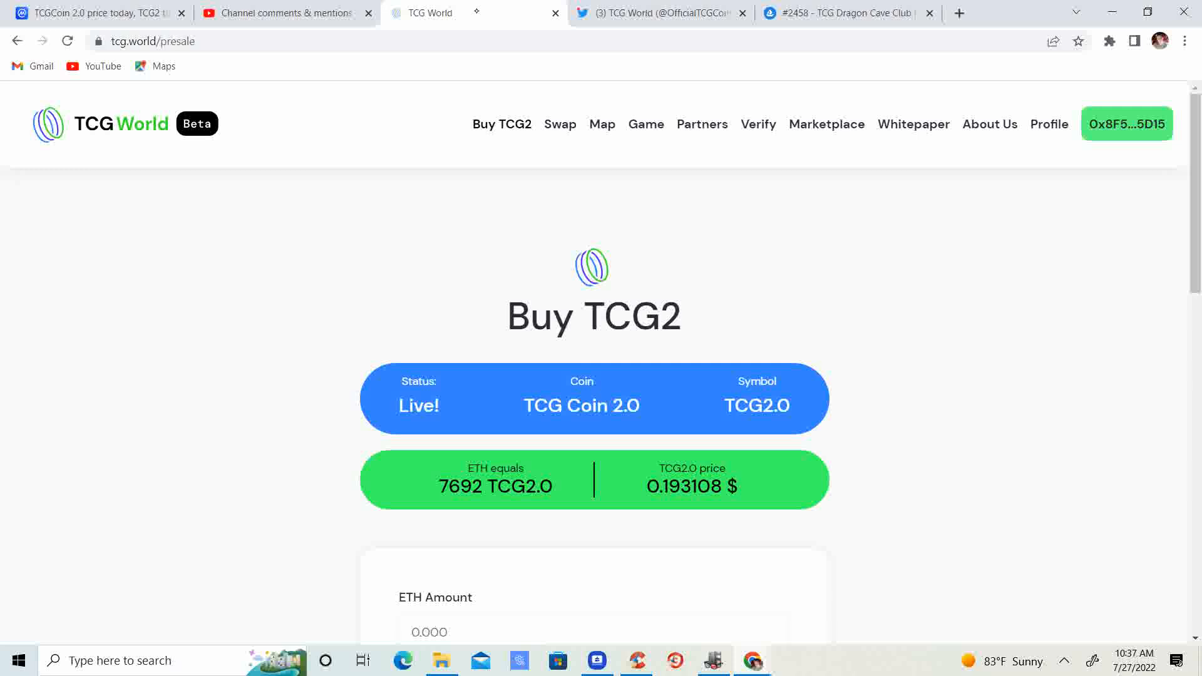
{"action": "left_click", "coordinate": [603, 124]}
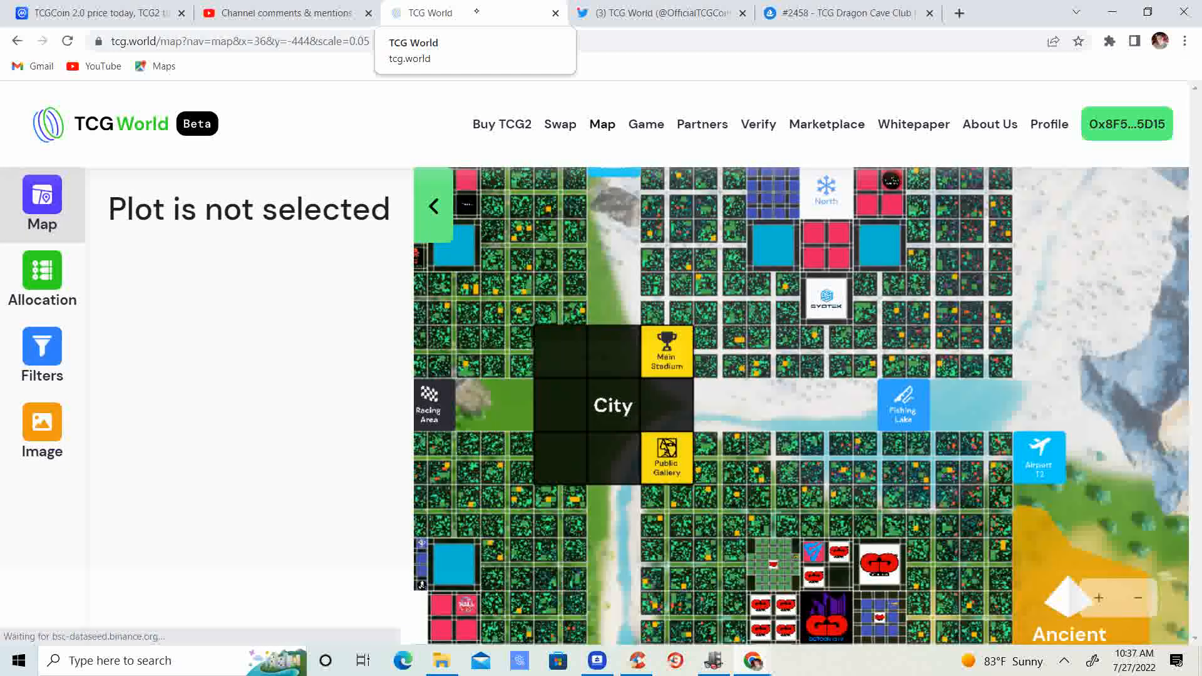
Apply and clear the Diamond 128 x 128 filter, then return to the TCGCoin 2.0 chart
{"action": "left_click", "coordinate": [432, 206]}
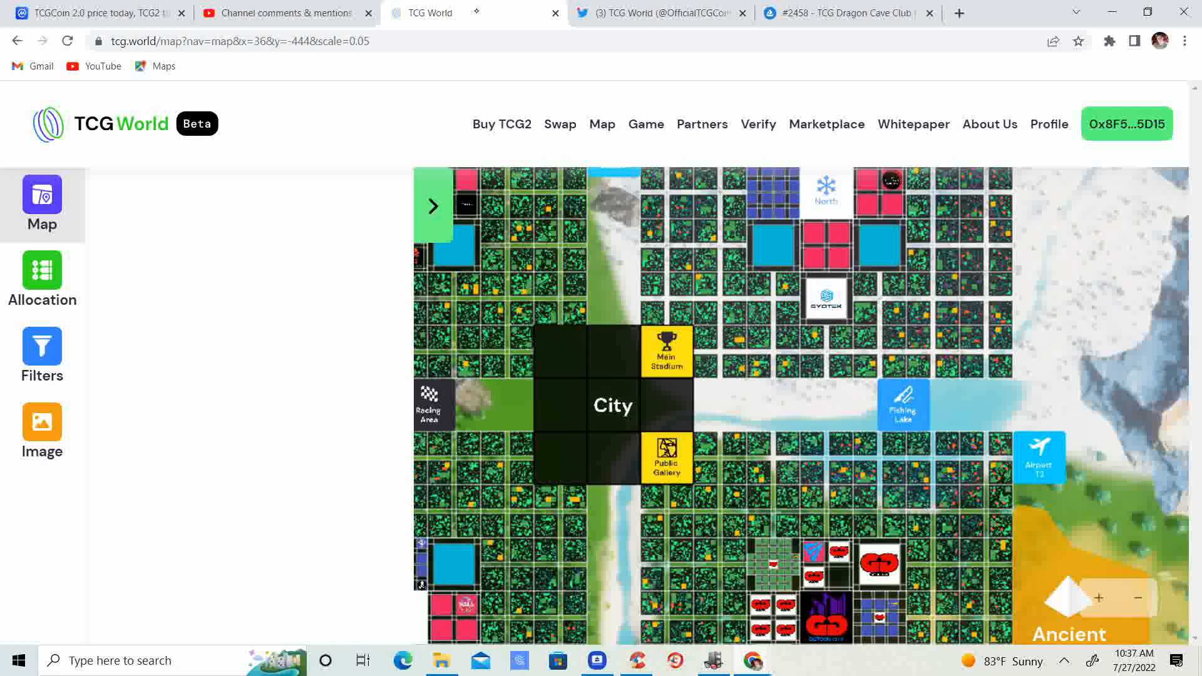
{"action": "left_click", "coordinate": [42, 346]}
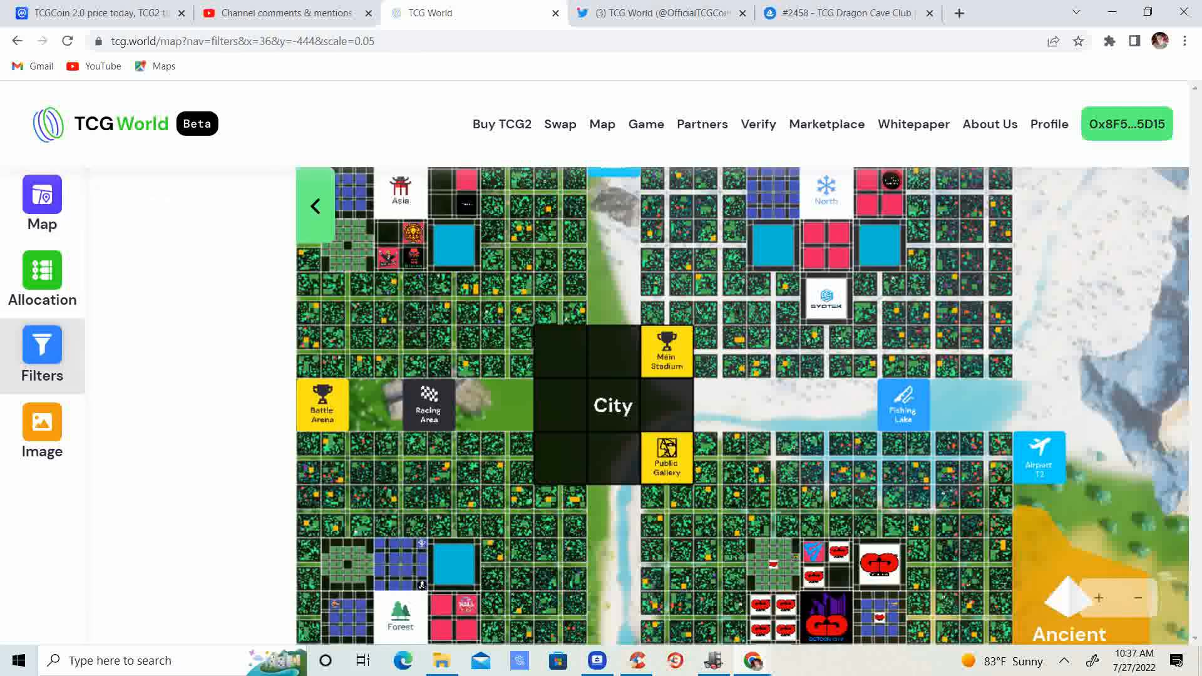
{"action": "left_click", "coordinate": [42, 345]}
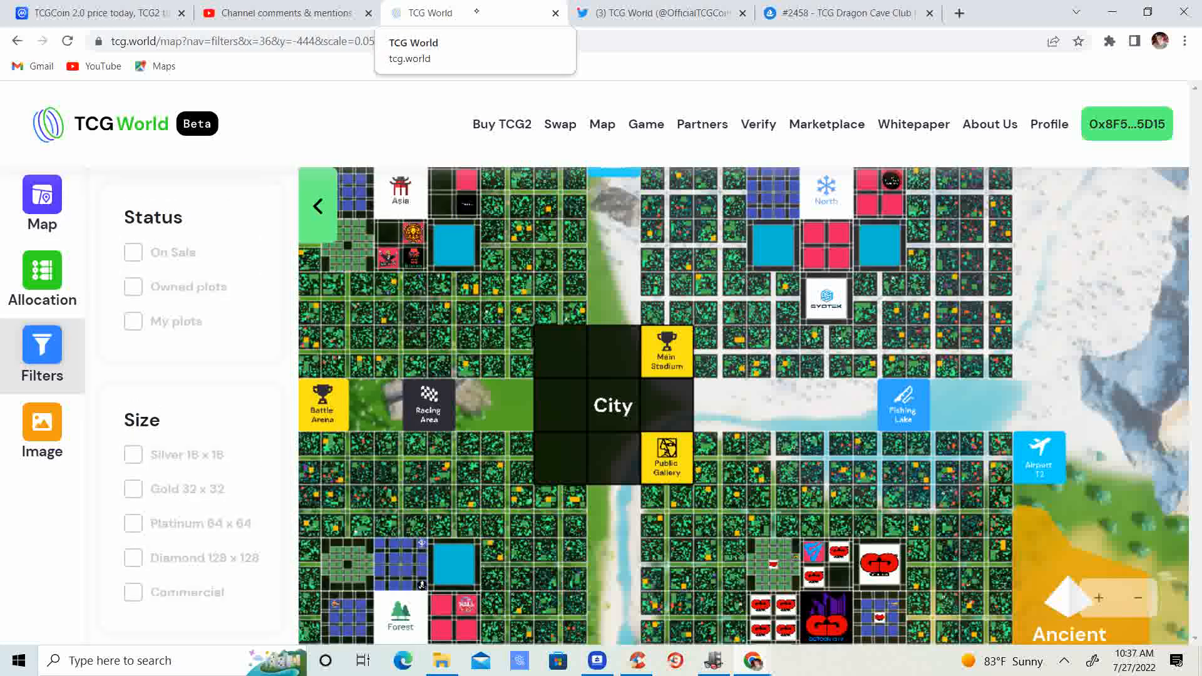
{"action": "left_click", "coordinate": [133, 286]}
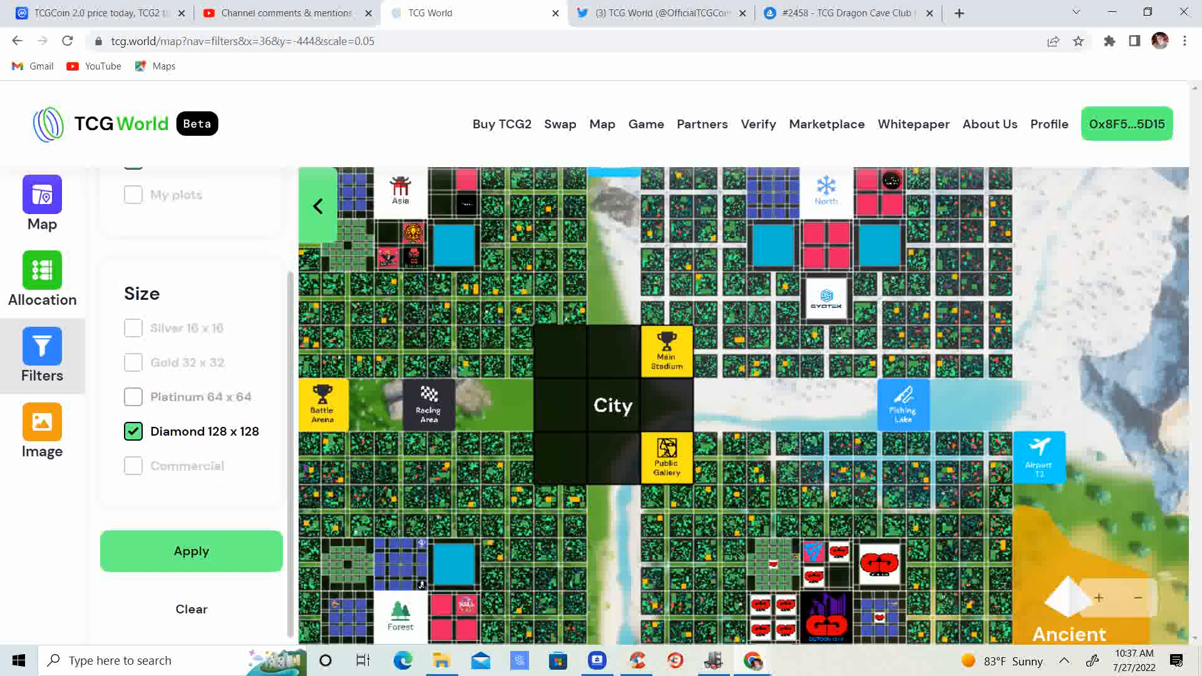
{"action": "left_click", "coordinate": [191, 551]}
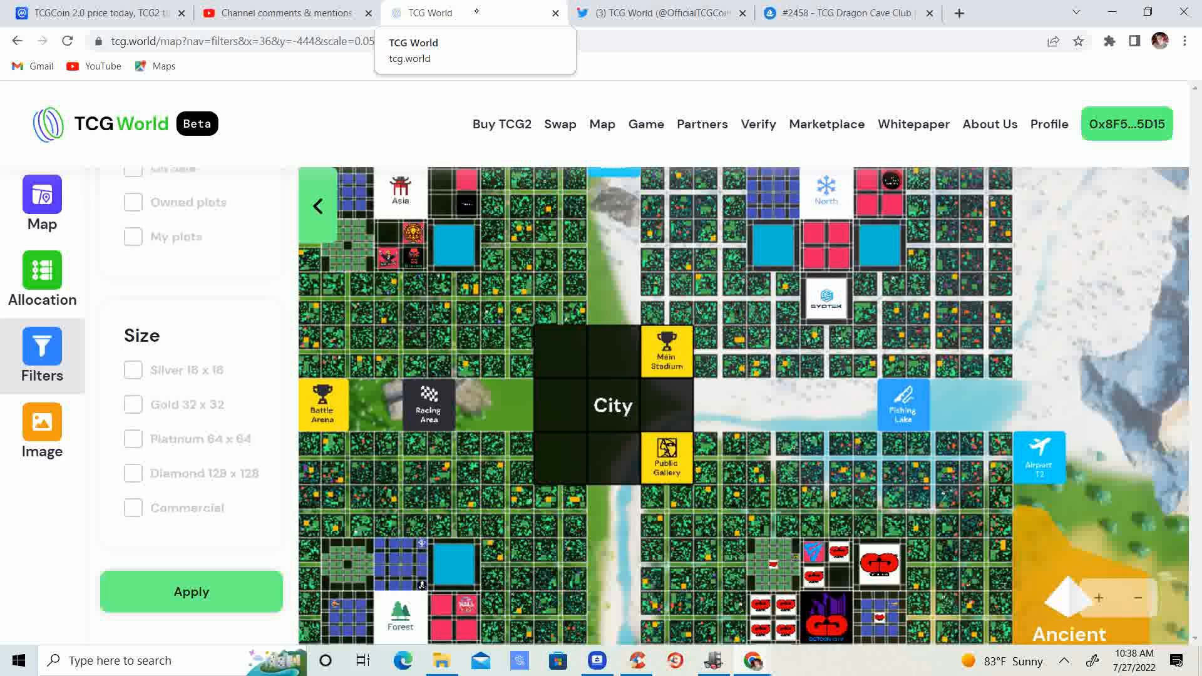
{"action": "left_click", "coordinate": [92, 14]}
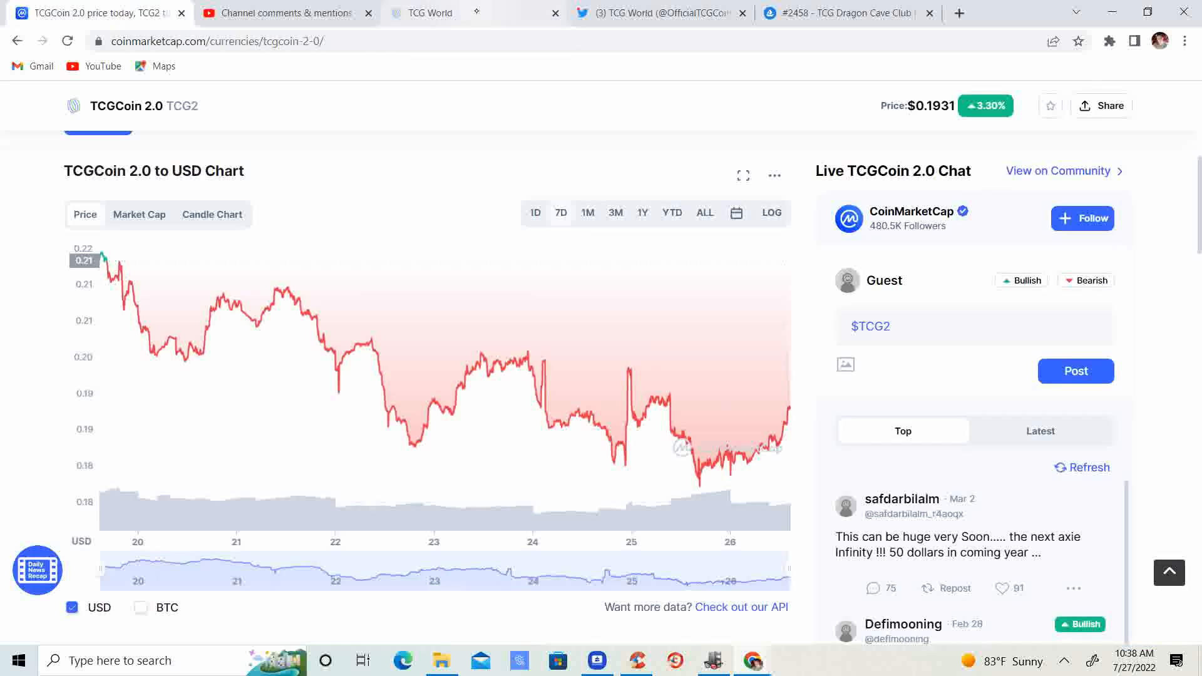
Scroll through the latest TCG World tweets on Twitter
{"action": "left_click", "coordinate": [658, 13]}
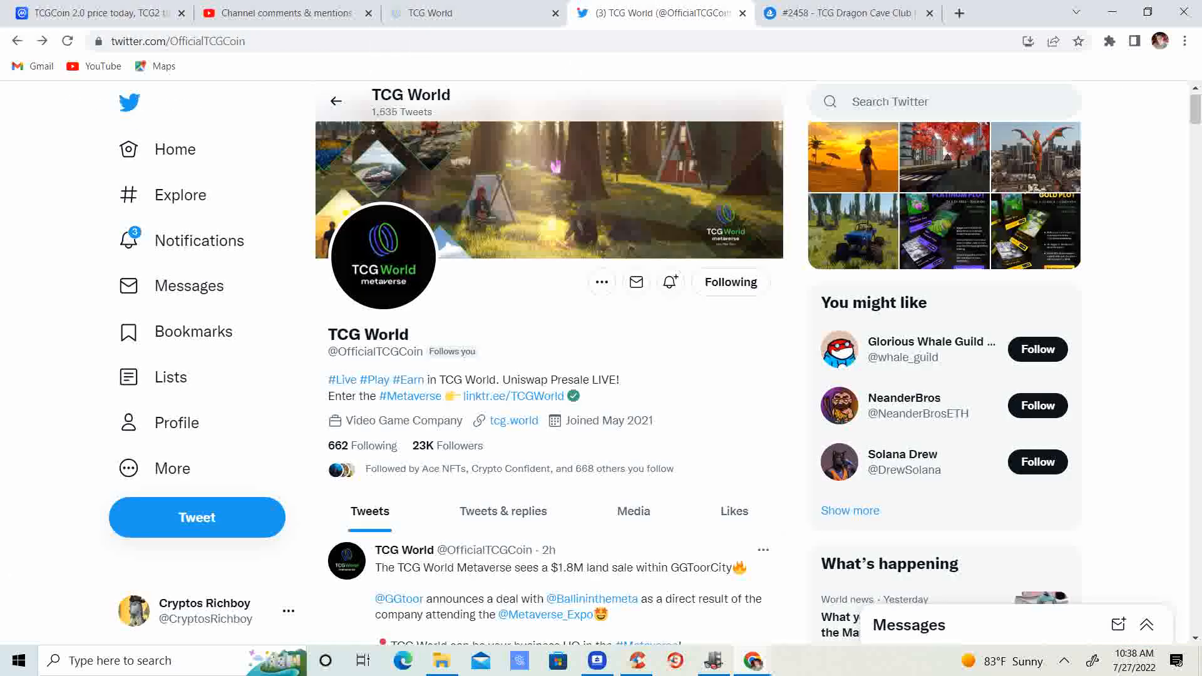
{"action": "scroll", "scroll_direction": "down", "scroll_amount": 3}
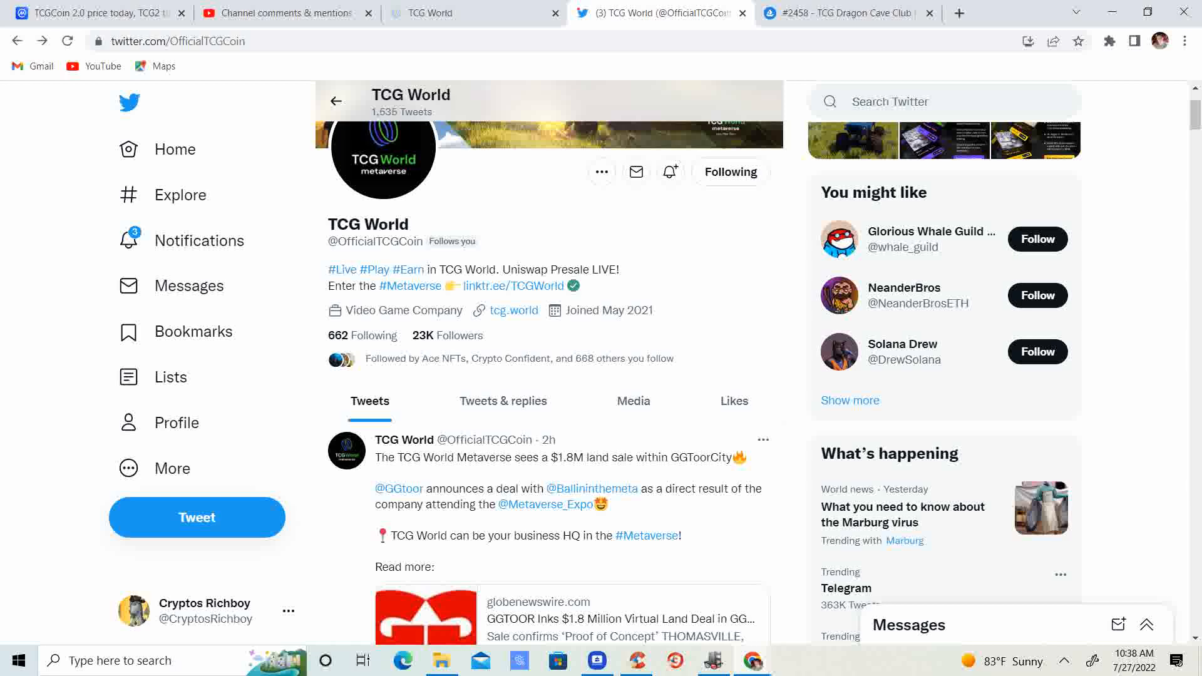
{"action": "scroll", "scroll_direction": "down", "scroll_amount": 3}
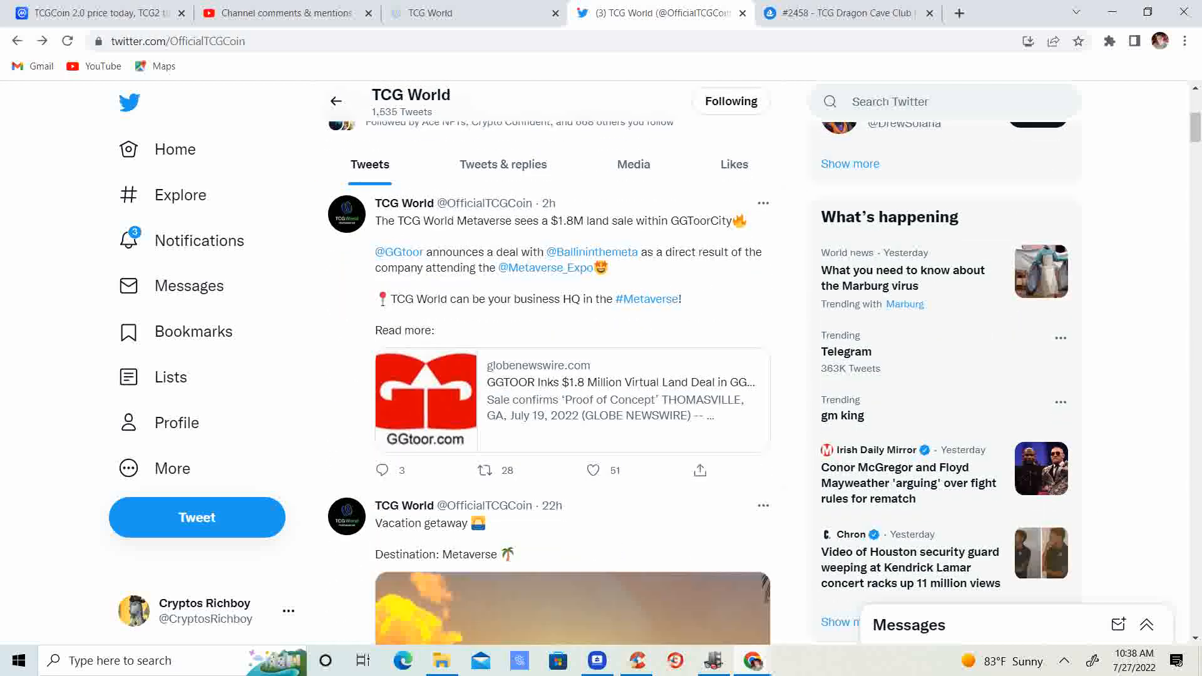
{"action": "scroll", "scroll_direction": "up", "scroll_amount": 3}
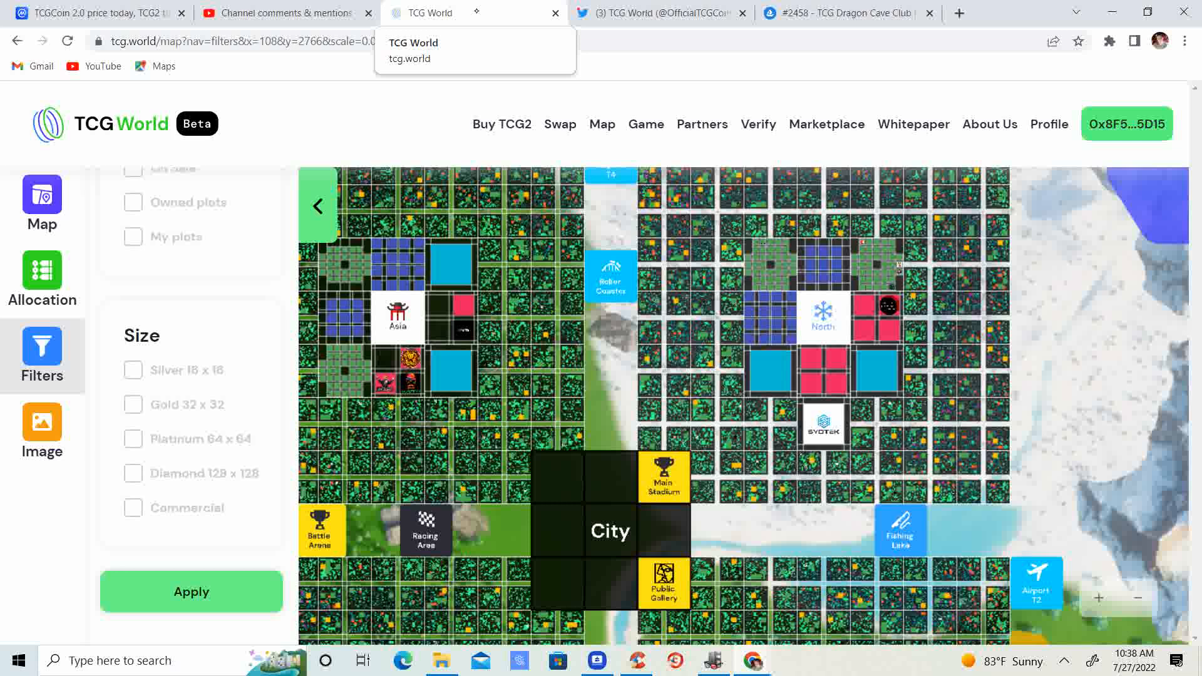
Collapse the Filters panel to widen the map, revealing Festival and Airport T3
{"action": "left_click", "coordinate": [317, 206]}
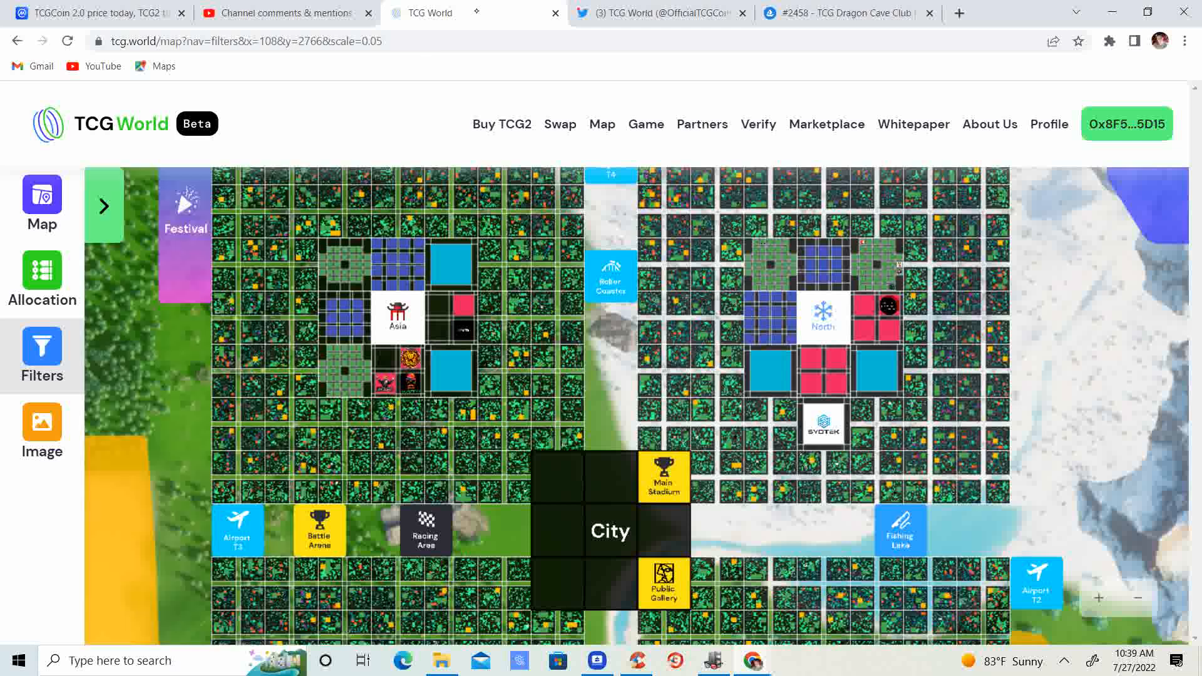